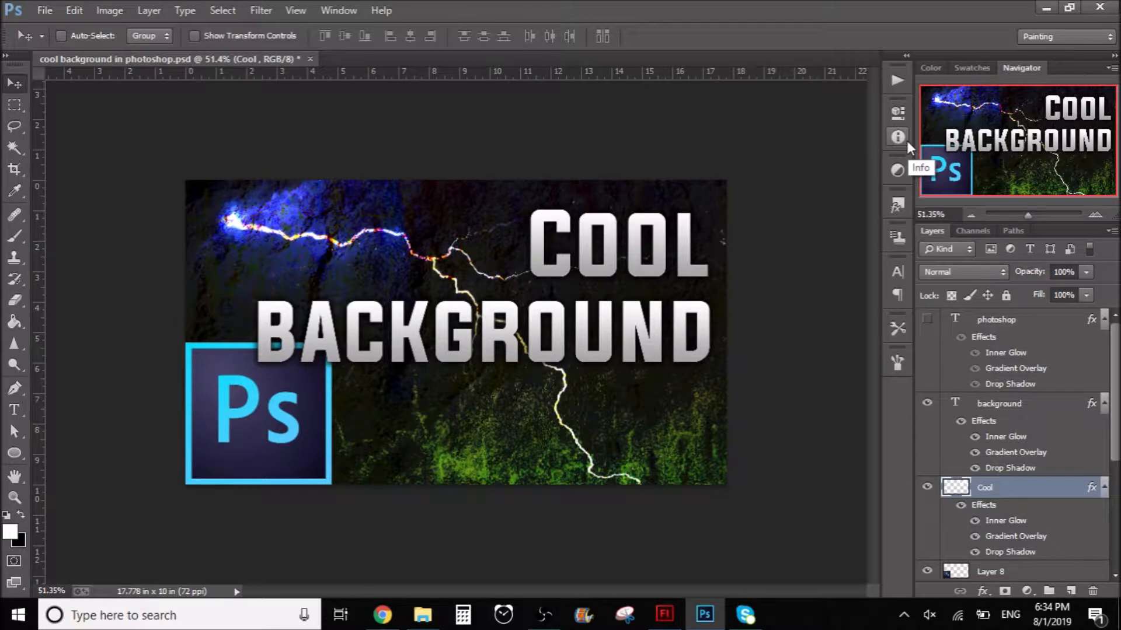
{"action": "mouse_move", "coordinate": [908, 148]}
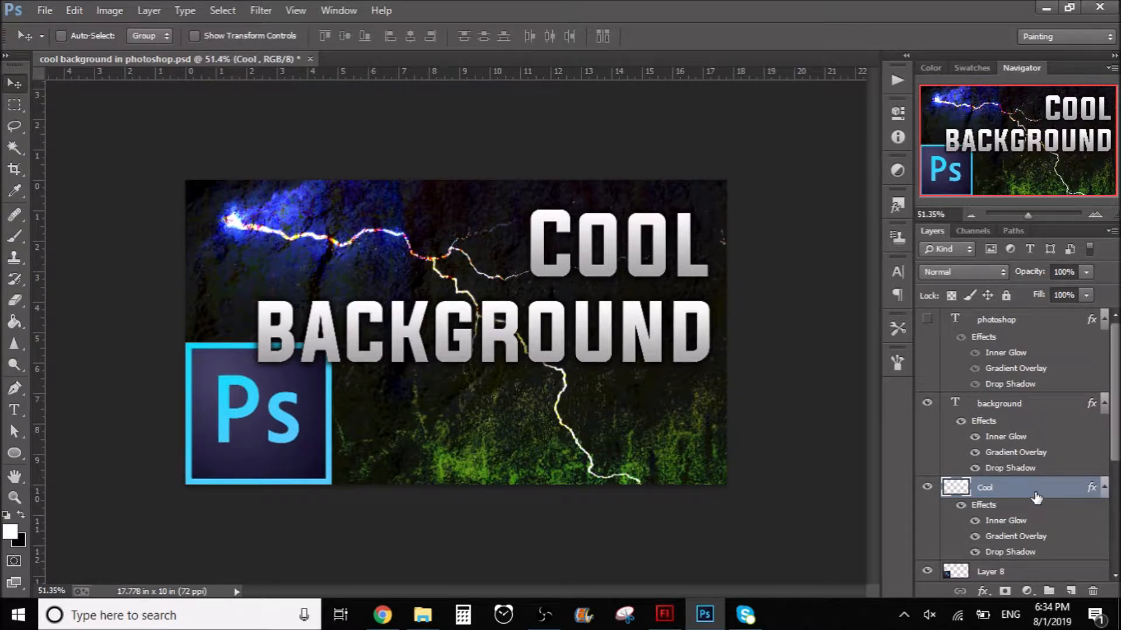
{"action": "mouse_move", "coordinate": [1087, 610]}
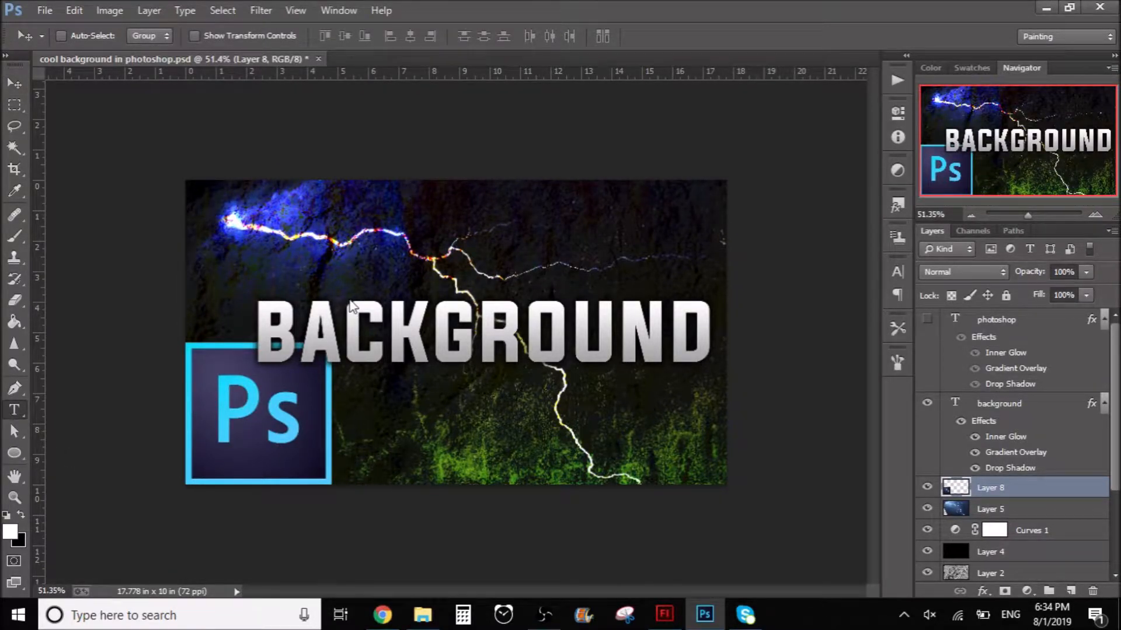
Inspect BACKGROUND's gradient overlay and inner glow, then retype COOL as plain white text above it
{"action": "left_click", "coordinate": [14, 409]}
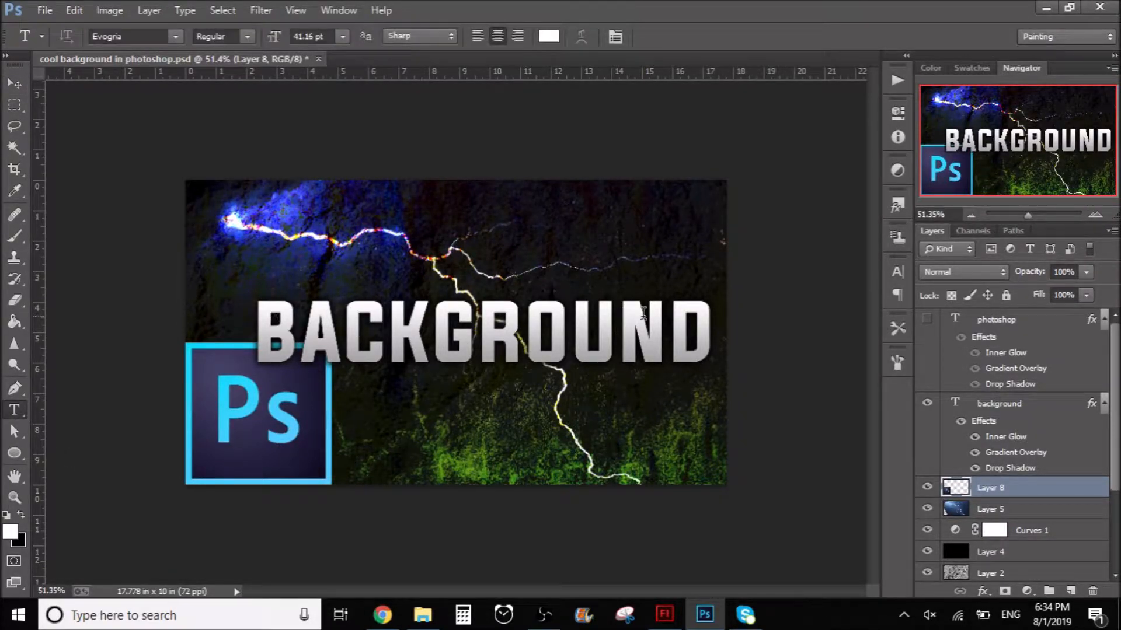
{"action": "left_click", "coordinate": [998, 403]}
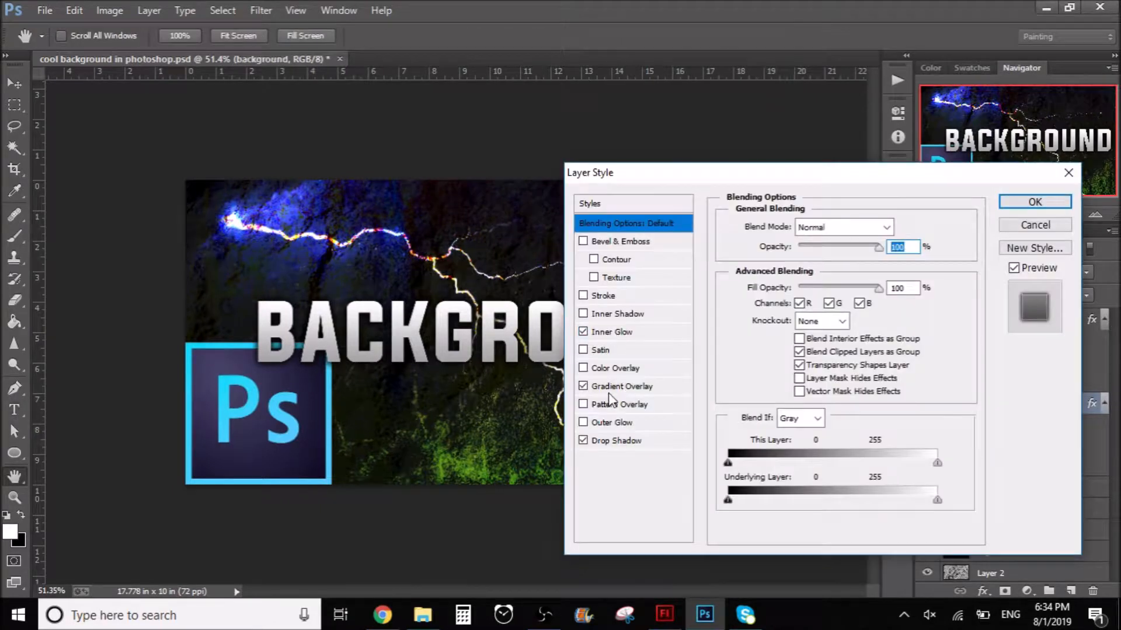
{"action": "left_click", "coordinate": [622, 386]}
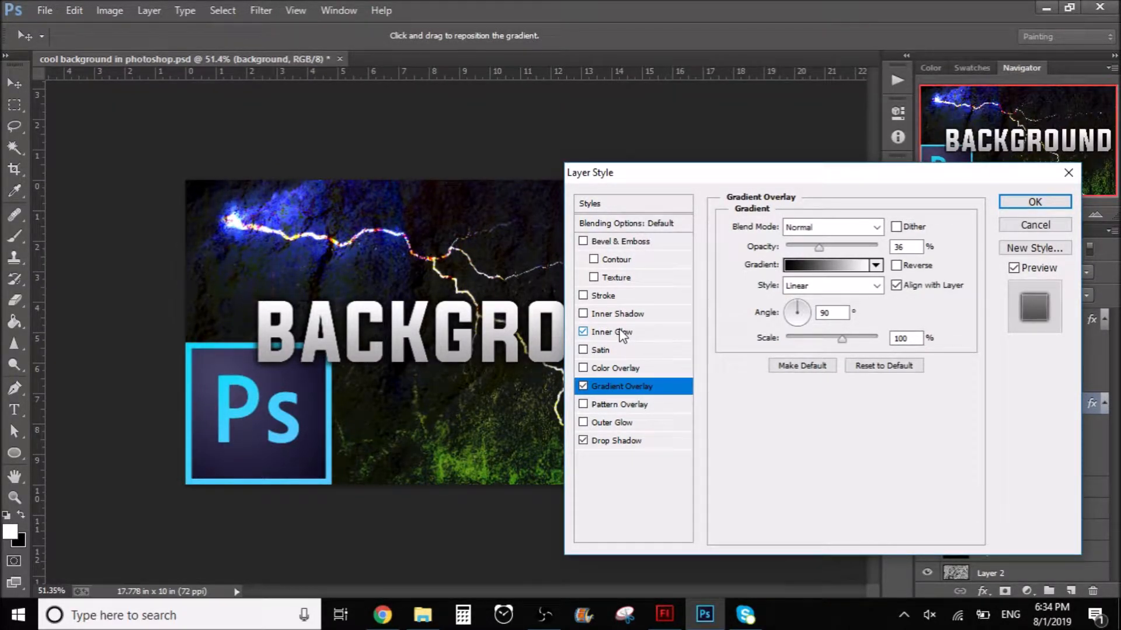
{"action": "left_click", "coordinate": [1033, 202]}
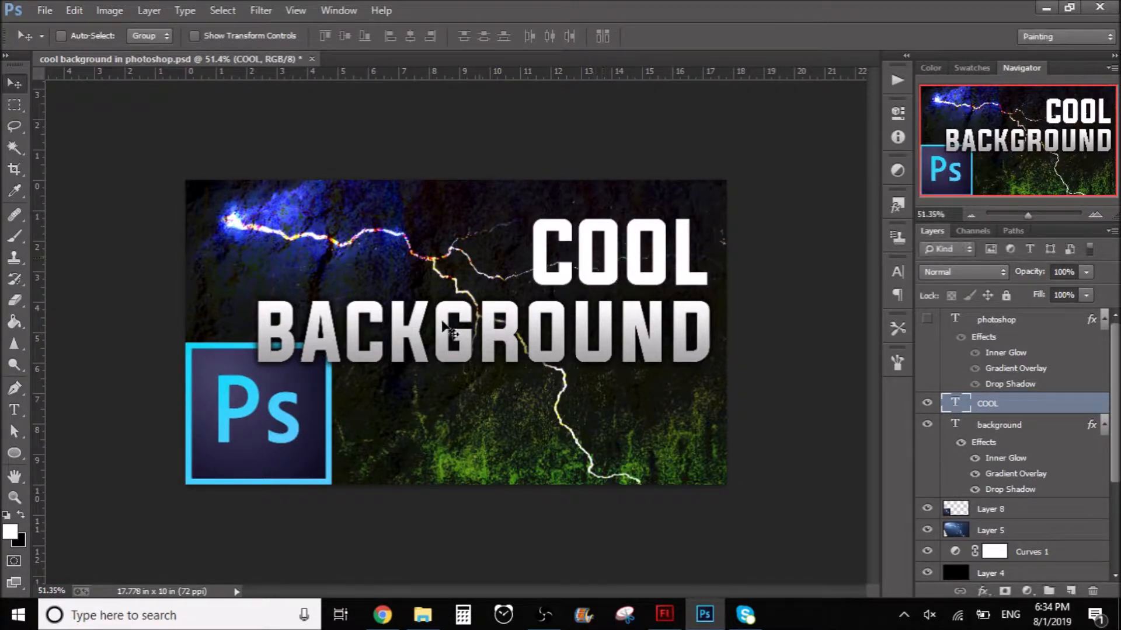
{"action": "mouse_move", "coordinate": [543, 351]}
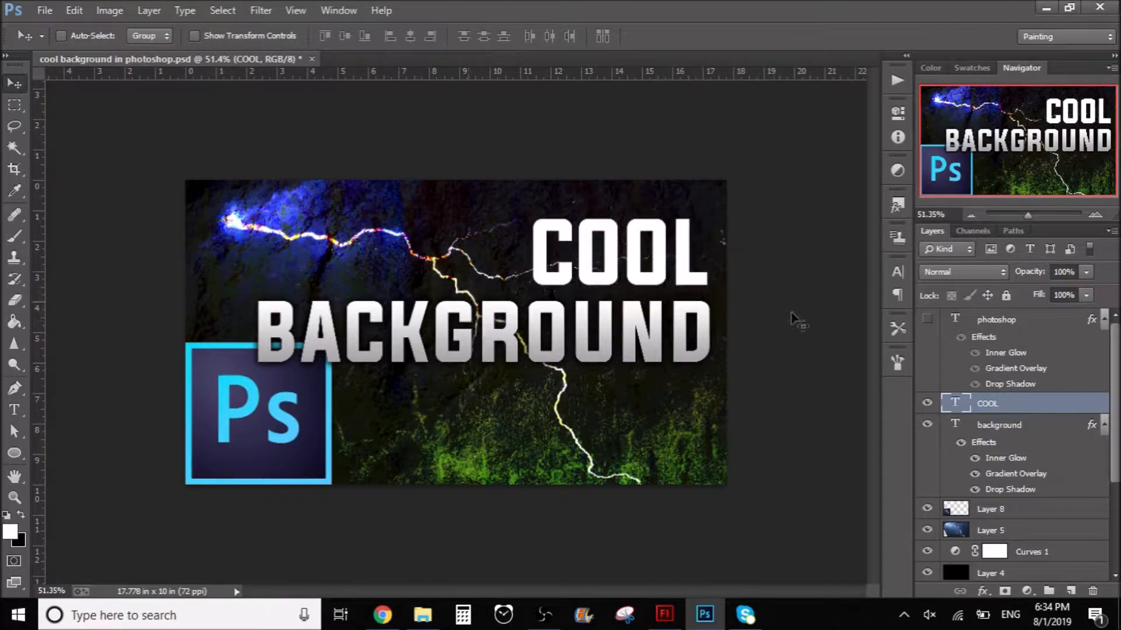
{"action": "mouse_move", "coordinate": [970, 414]}
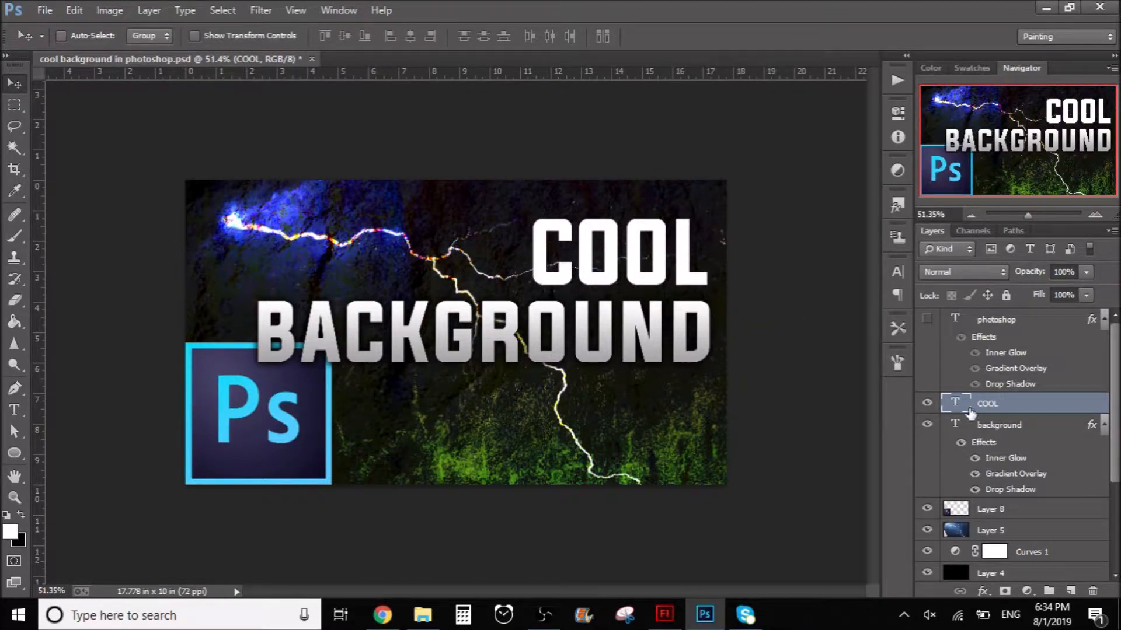
{"action": "mouse_move", "coordinate": [1017, 440]}
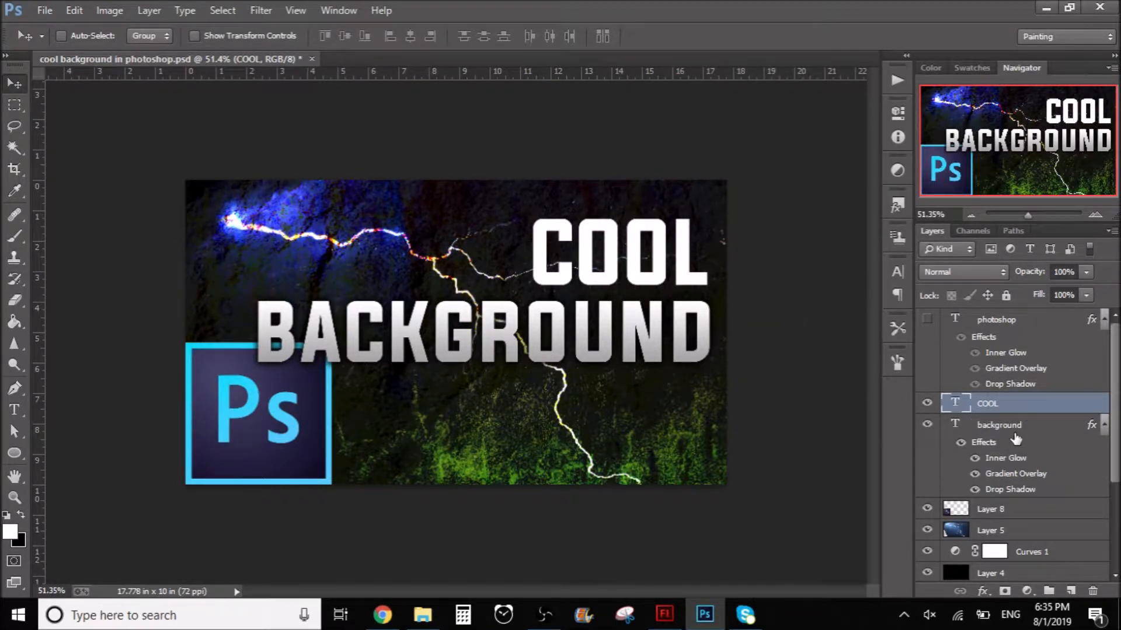
{"action": "double_click", "coordinate": [1014, 441]}
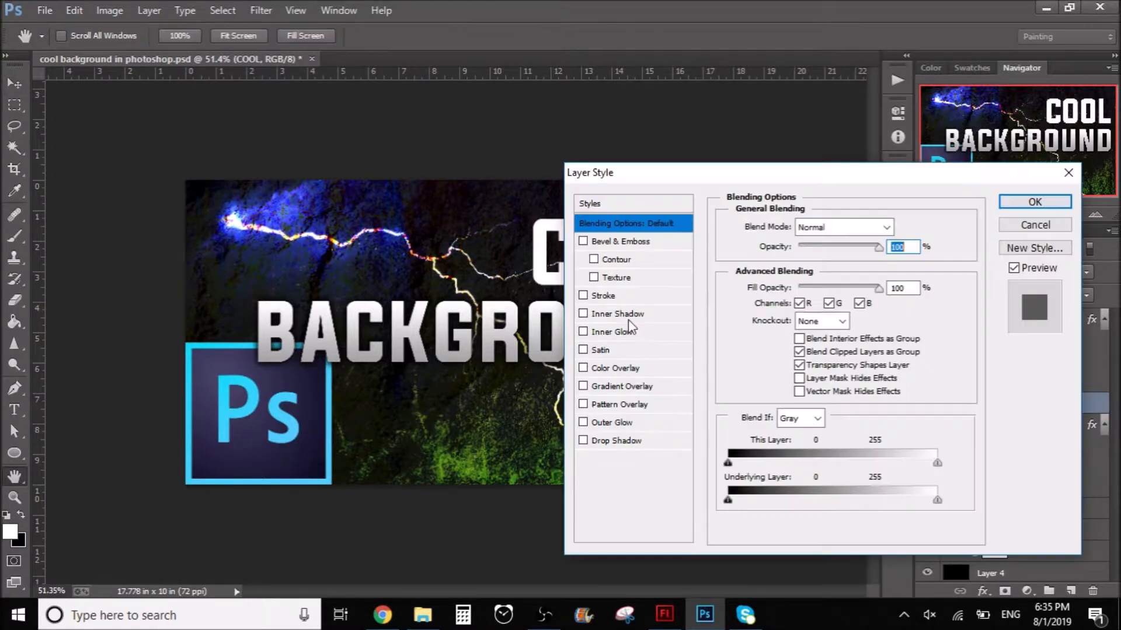
{"action": "left_click", "coordinate": [617, 313]}
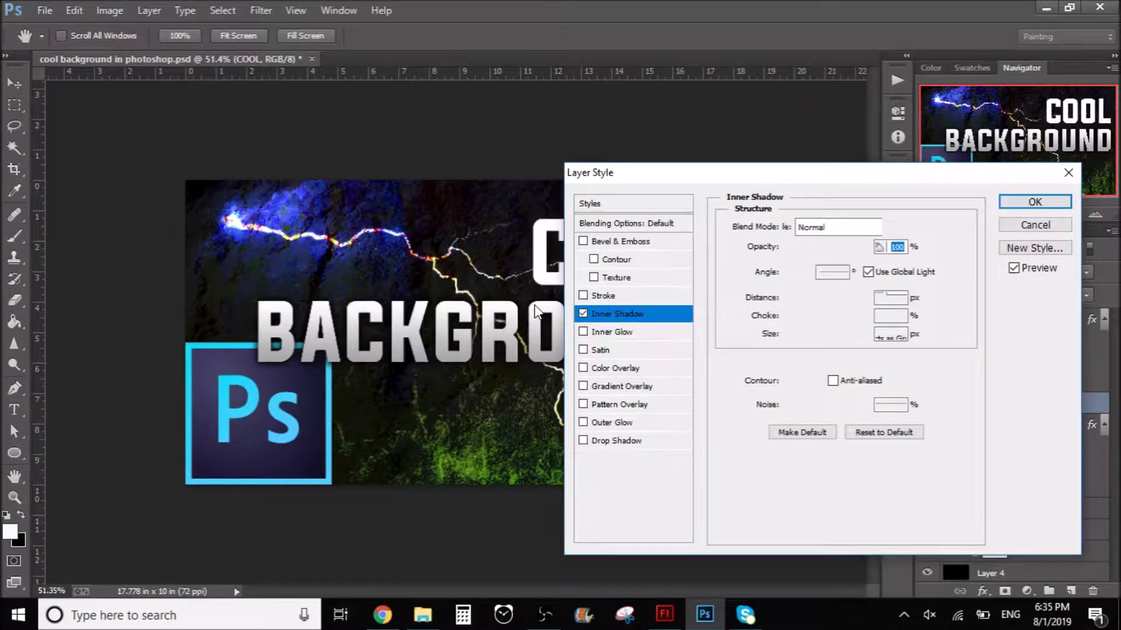
{"action": "left_click", "coordinate": [616, 368]}
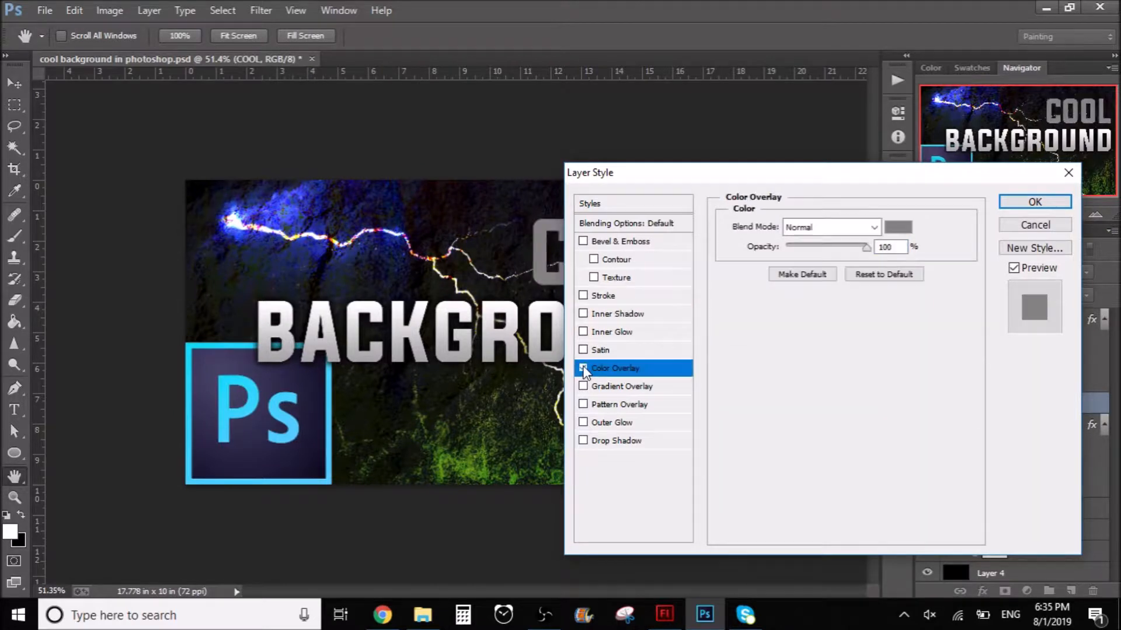
{"action": "left_click", "coordinate": [584, 367]}
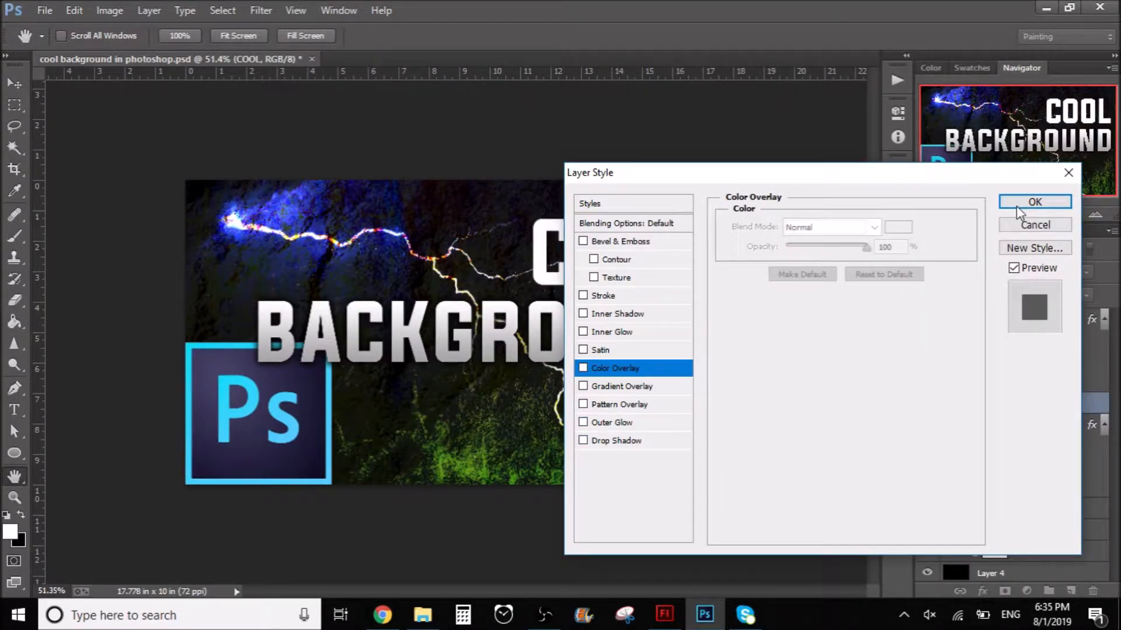
{"action": "left_click", "coordinate": [1034, 202]}
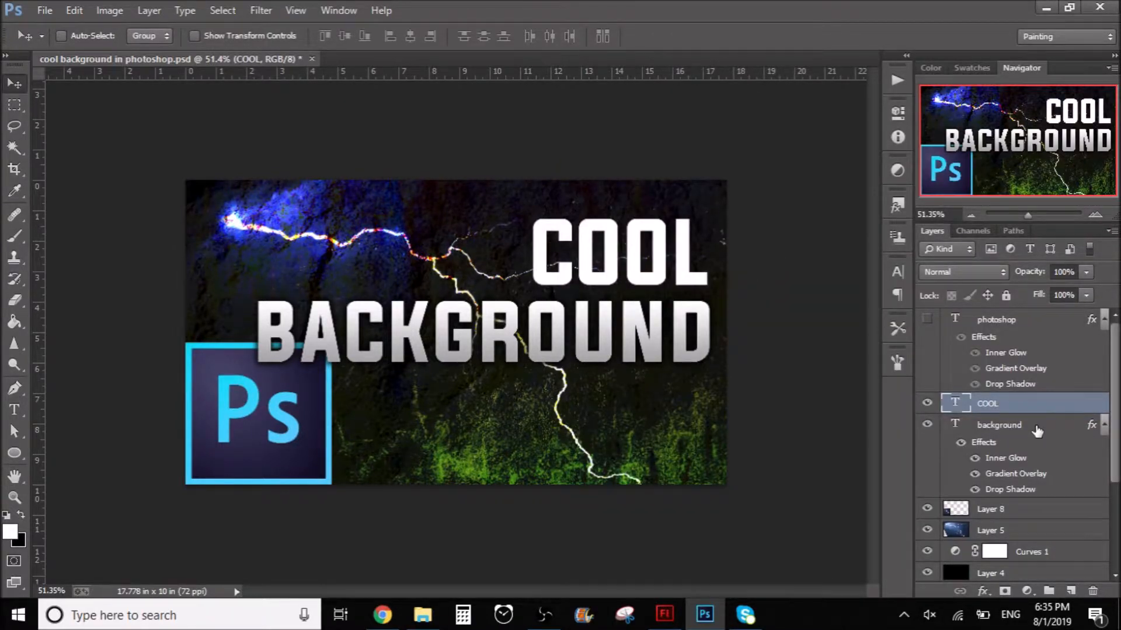
Copy the layer style from the BACKGROUND text layer
{"action": "left_click", "coordinate": [998, 424]}
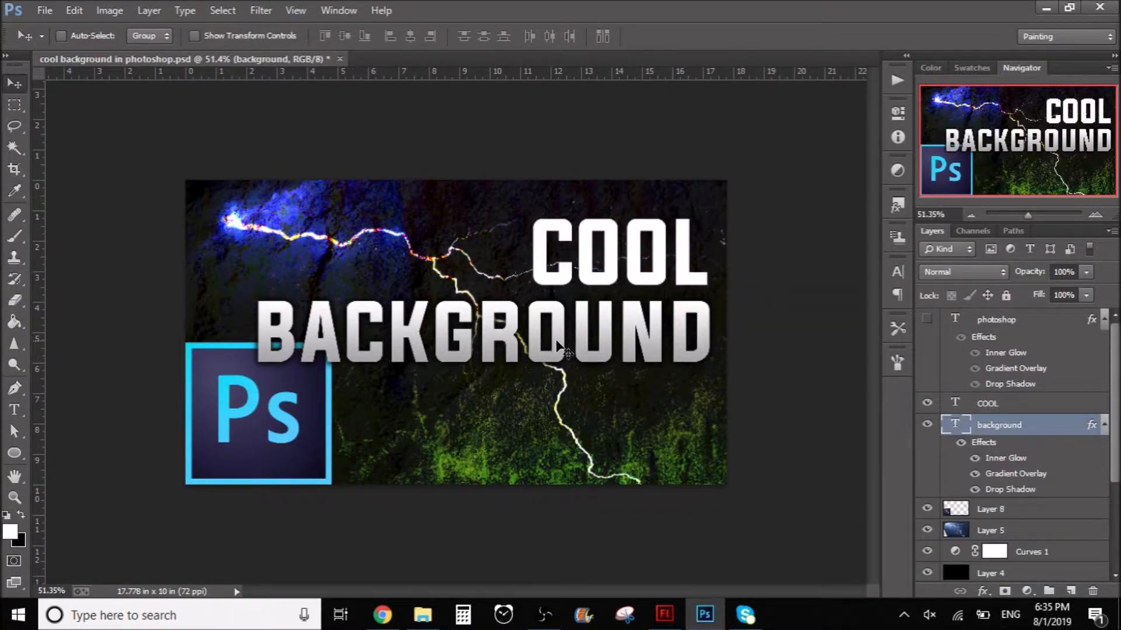
{"action": "mouse_move", "coordinate": [1026, 432]}
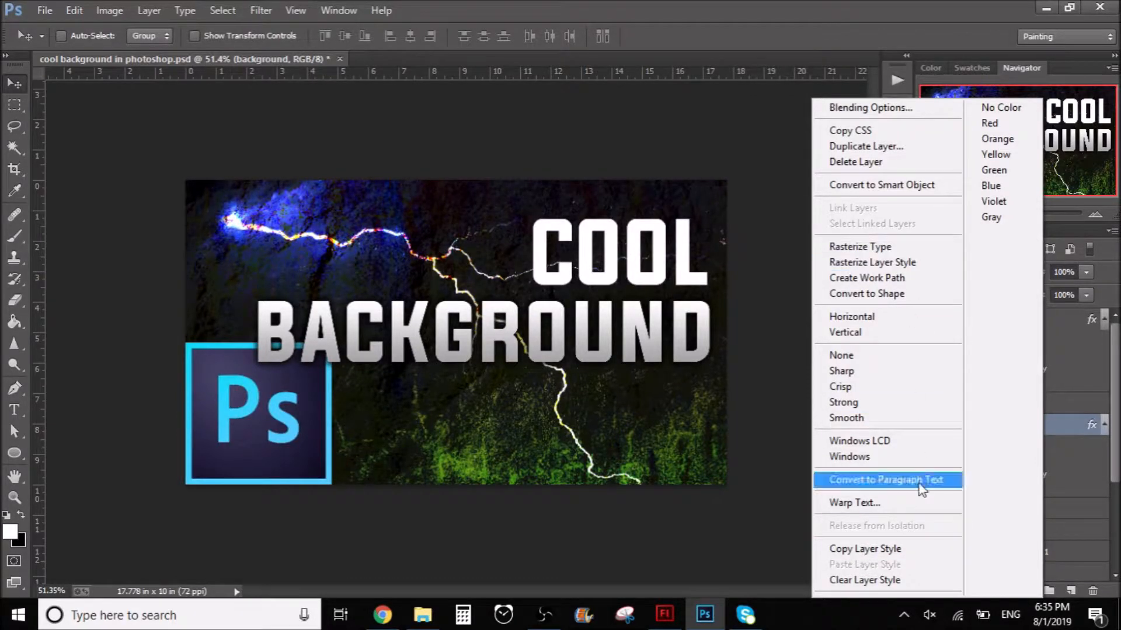
{"action": "mouse_move", "coordinate": [865, 549]}
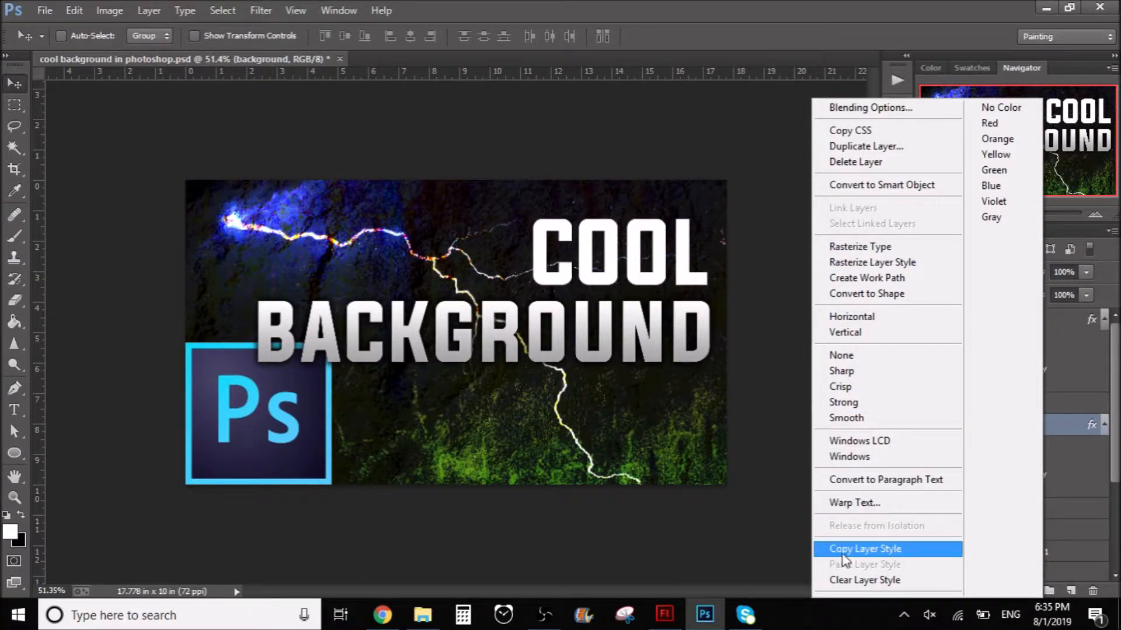
{"action": "mouse_move", "coordinate": [893, 555]}
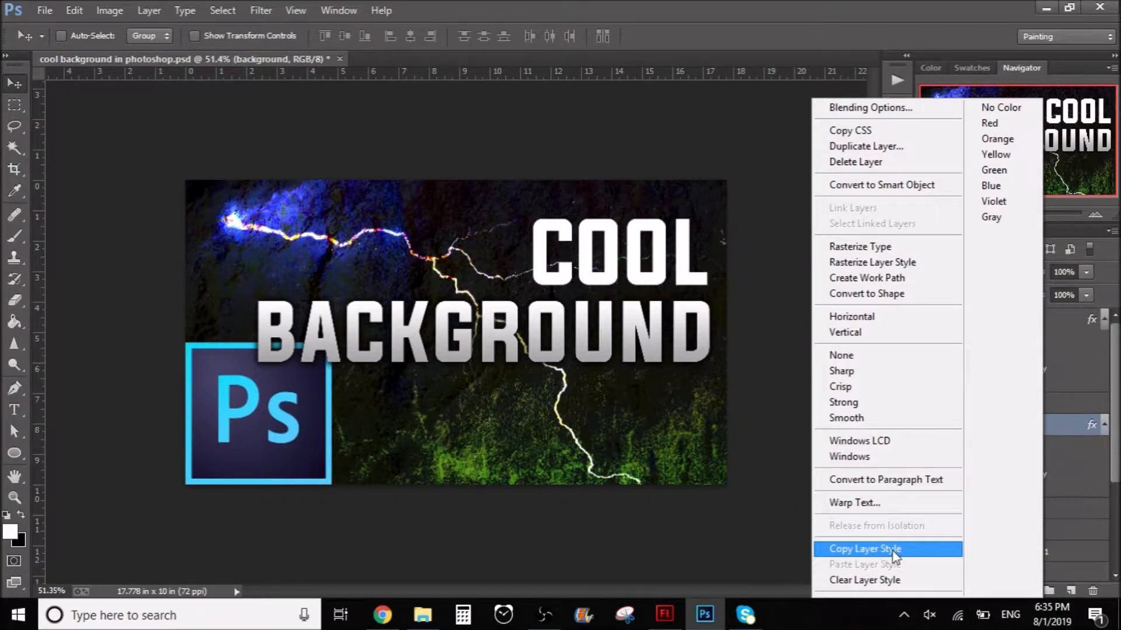
{"action": "left_click", "coordinate": [863, 549]}
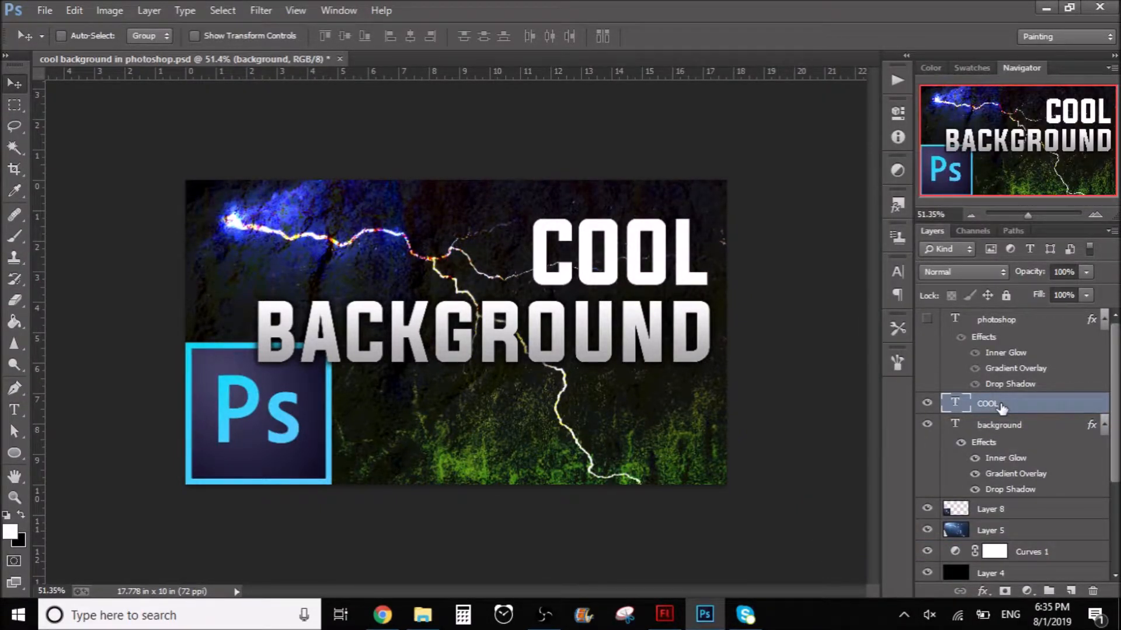
Paste the copied inner glow, gradient overlay and drop shadow onto the COOL layer
{"action": "left_click", "coordinate": [989, 402]}
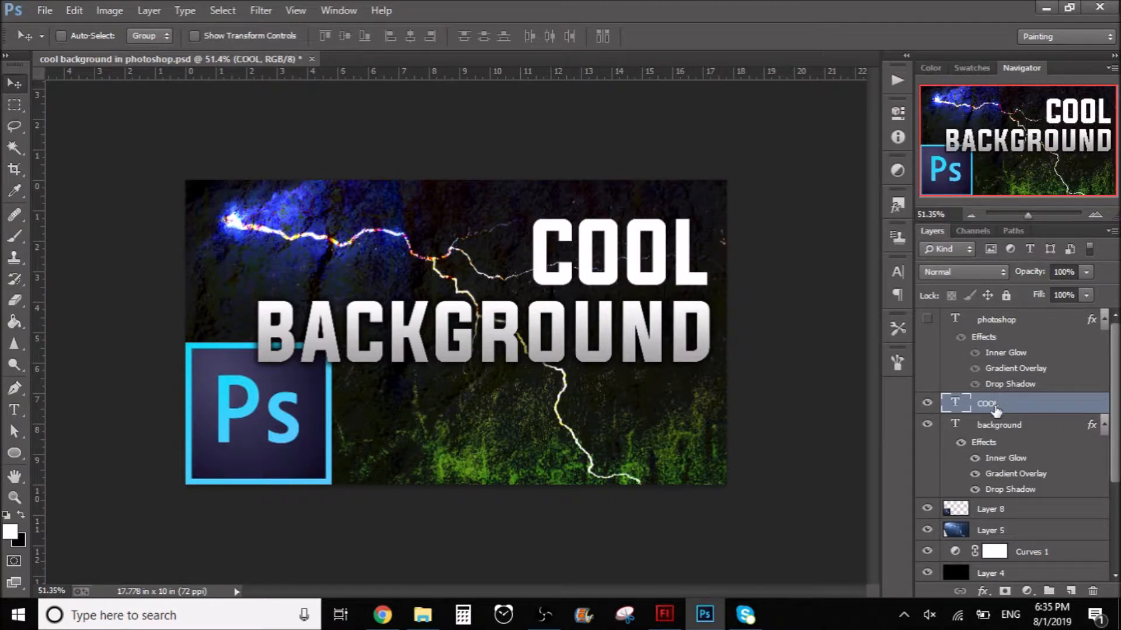
{"action": "right_click", "coordinate": [986, 402]}
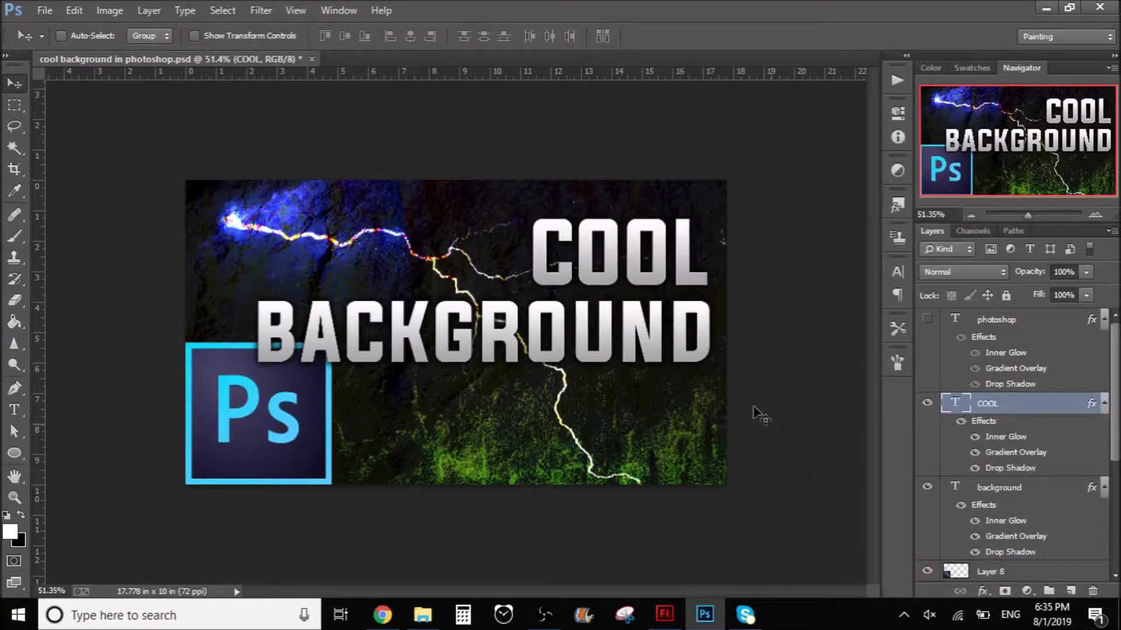
{"action": "mouse_move", "coordinate": [599, 279]}
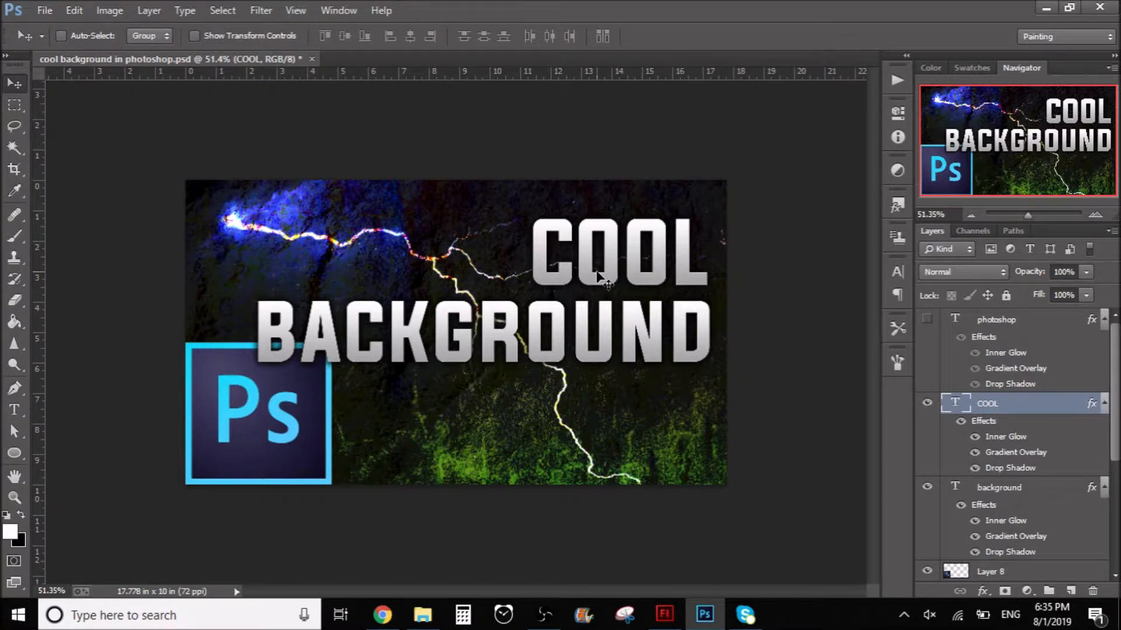
{"action": "mouse_move", "coordinate": [1023, 414]}
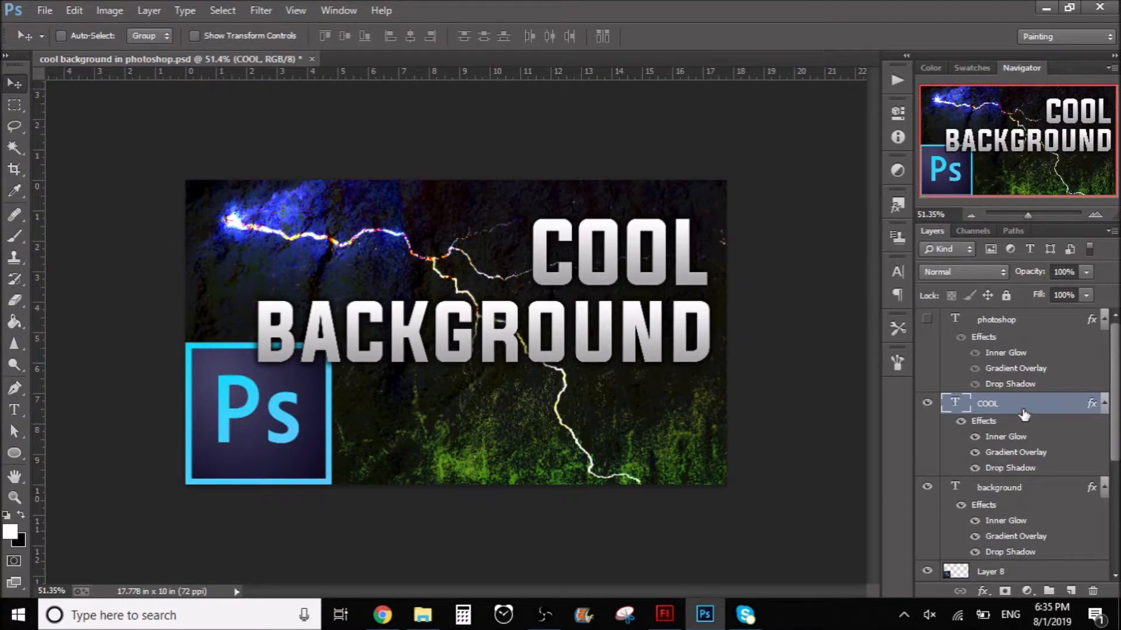
Create empty Layer 9 directly above the COOL text layer
{"action": "left_click", "coordinate": [1071, 591]}
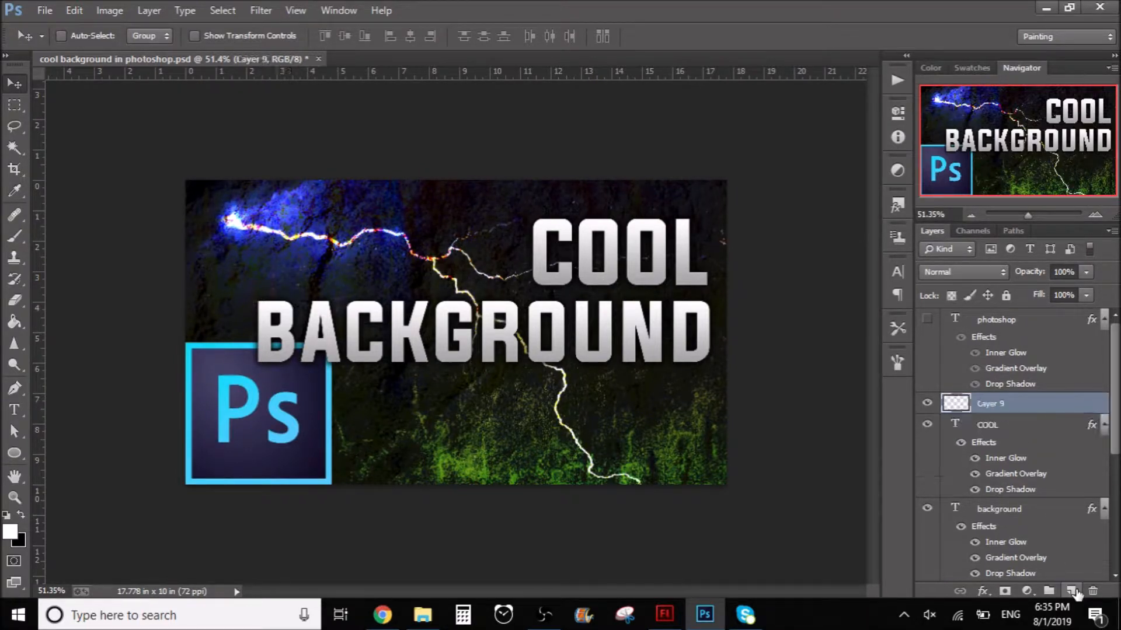
{"action": "left_click", "coordinate": [987, 425]}
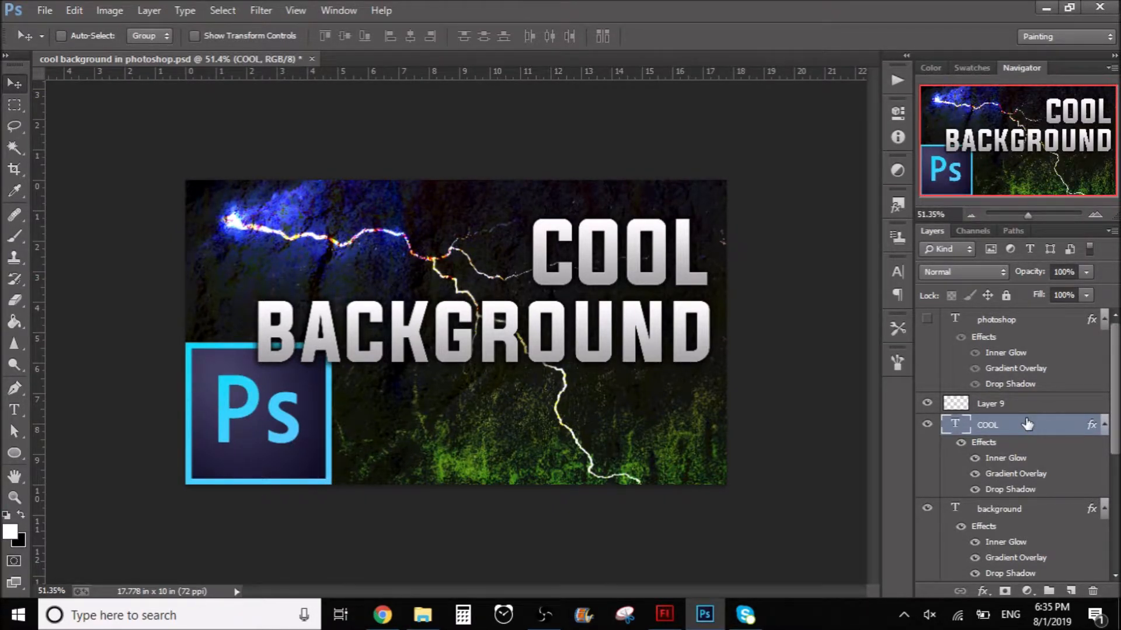
{"action": "left_click", "coordinate": [991, 403]}
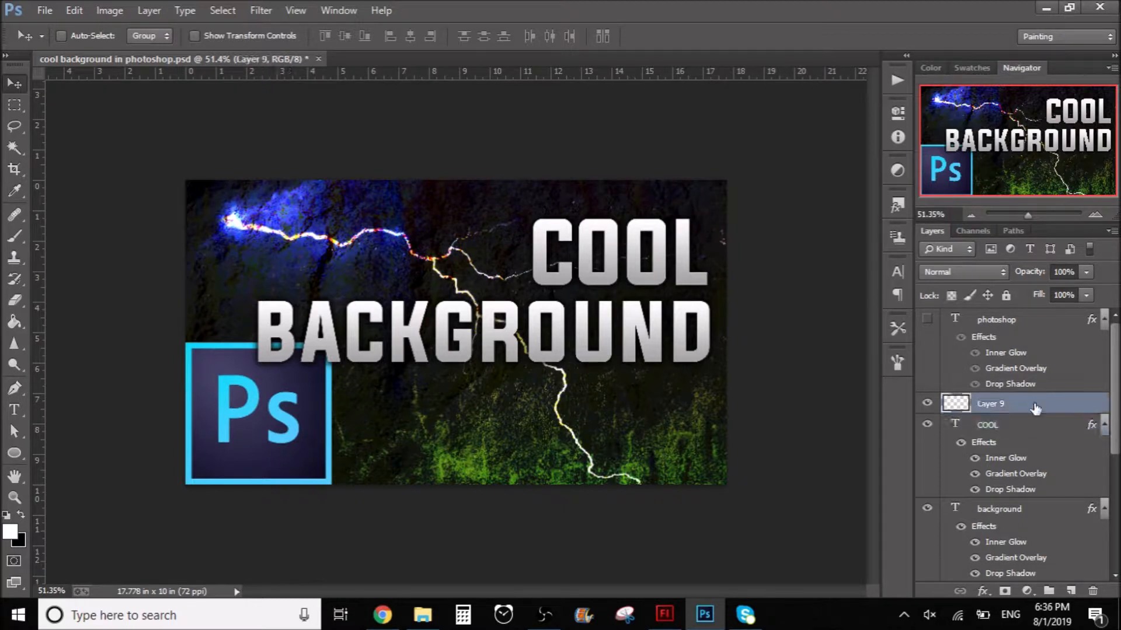
{"action": "mouse_move", "coordinate": [988, 423]}
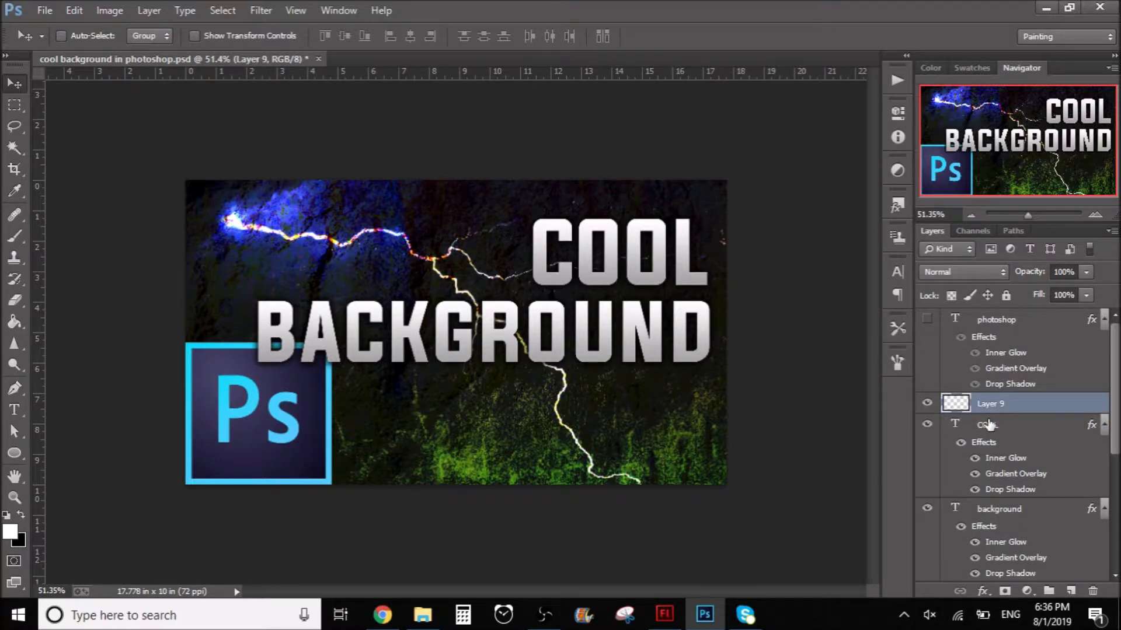
Add a thick red Stroke to COOL's layer style
{"action": "left_click", "coordinate": [987, 425]}
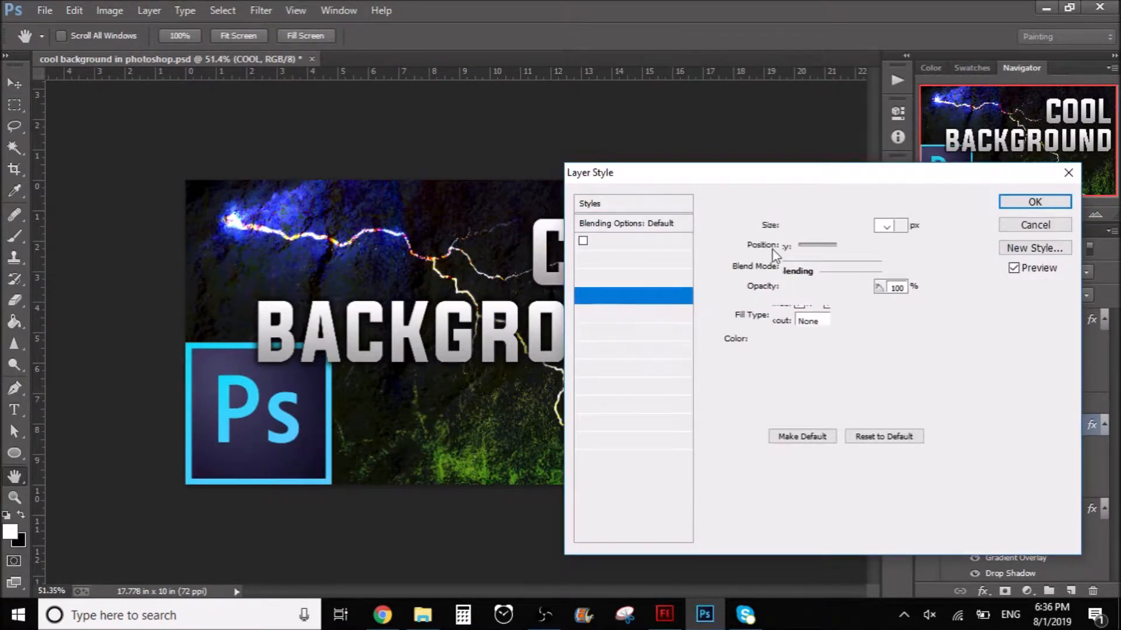
{"action": "left_click", "coordinate": [603, 296]}
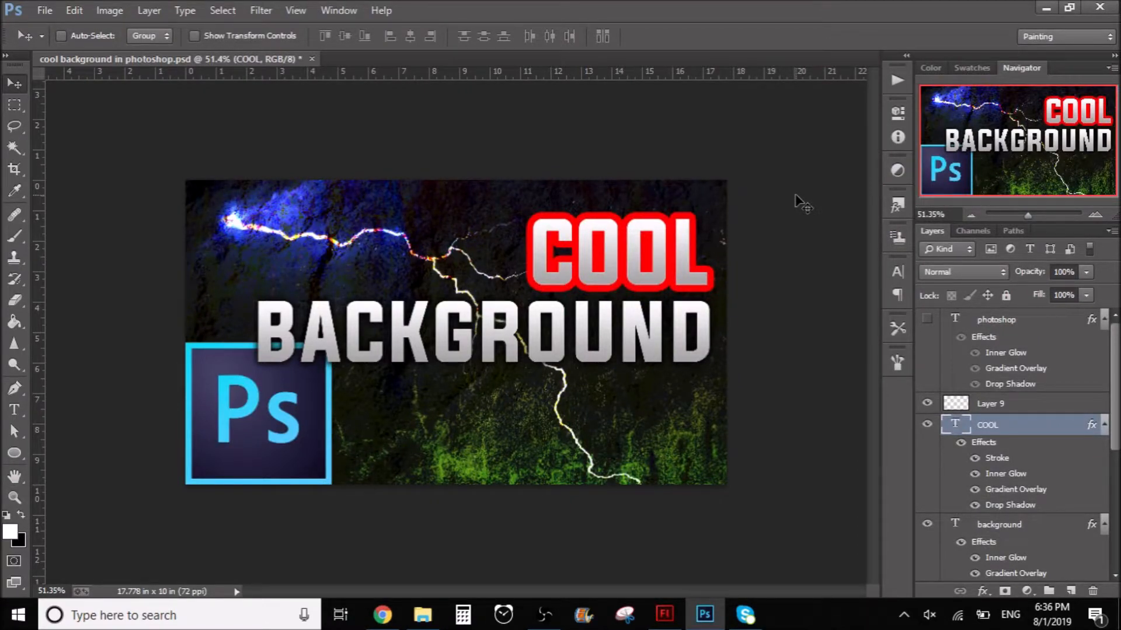
{"action": "mouse_move", "coordinate": [896, 203]}
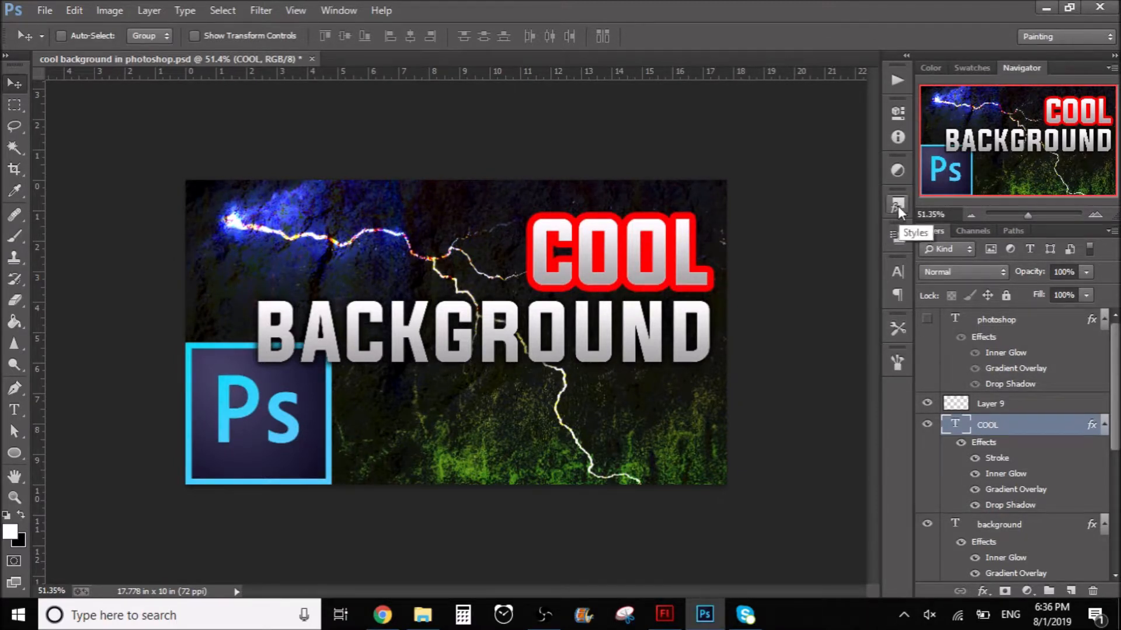
Show the Styles panel of preset layer styles beside the artwork
{"action": "left_click", "coordinate": [896, 206]}
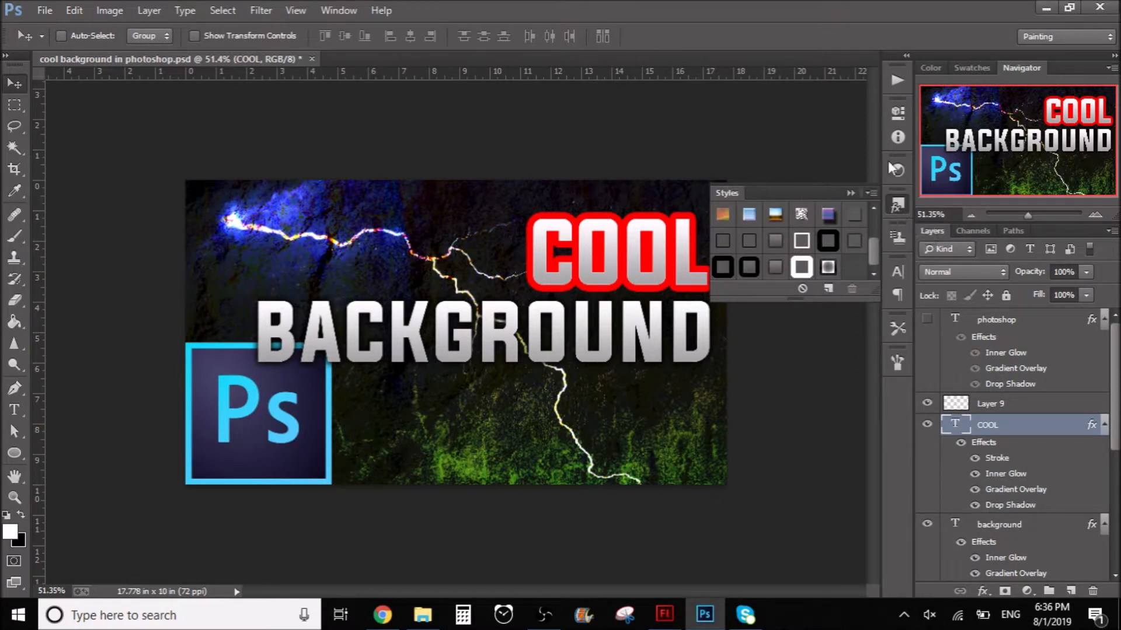
{"action": "mouse_move", "coordinate": [339, 11]}
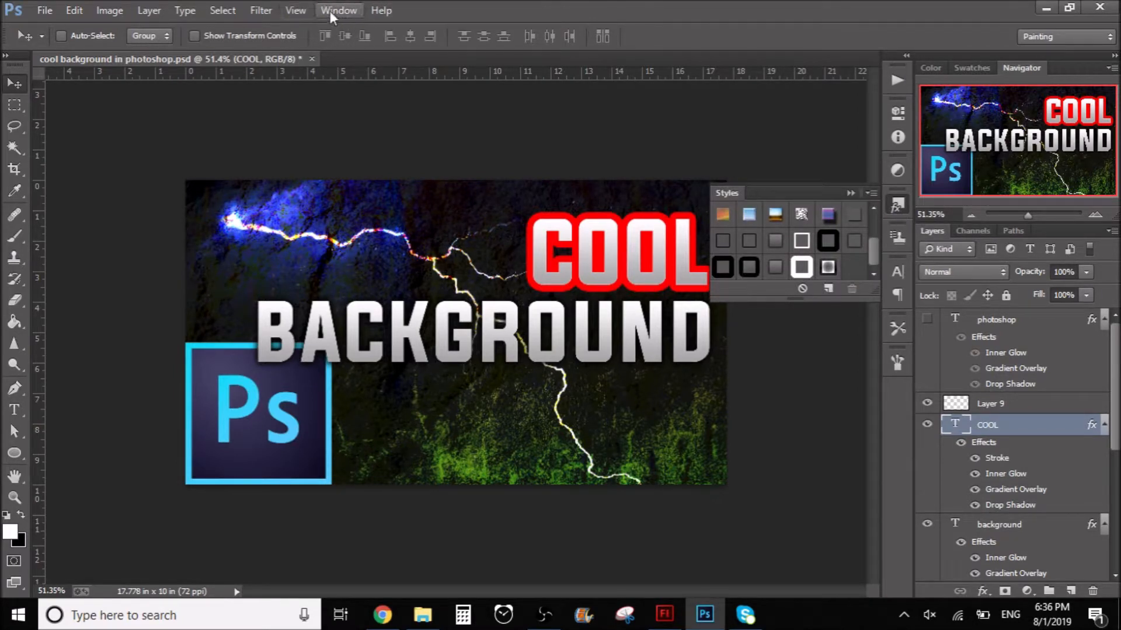
{"action": "left_click", "coordinate": [295, 10]}
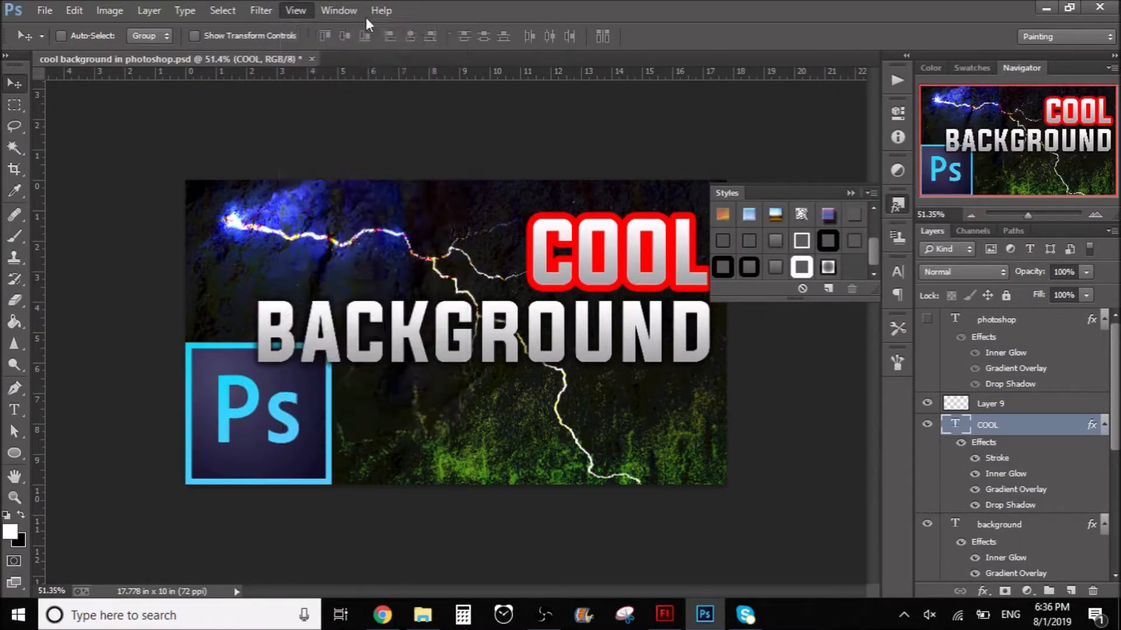
{"action": "left_click", "coordinate": [296, 11]}
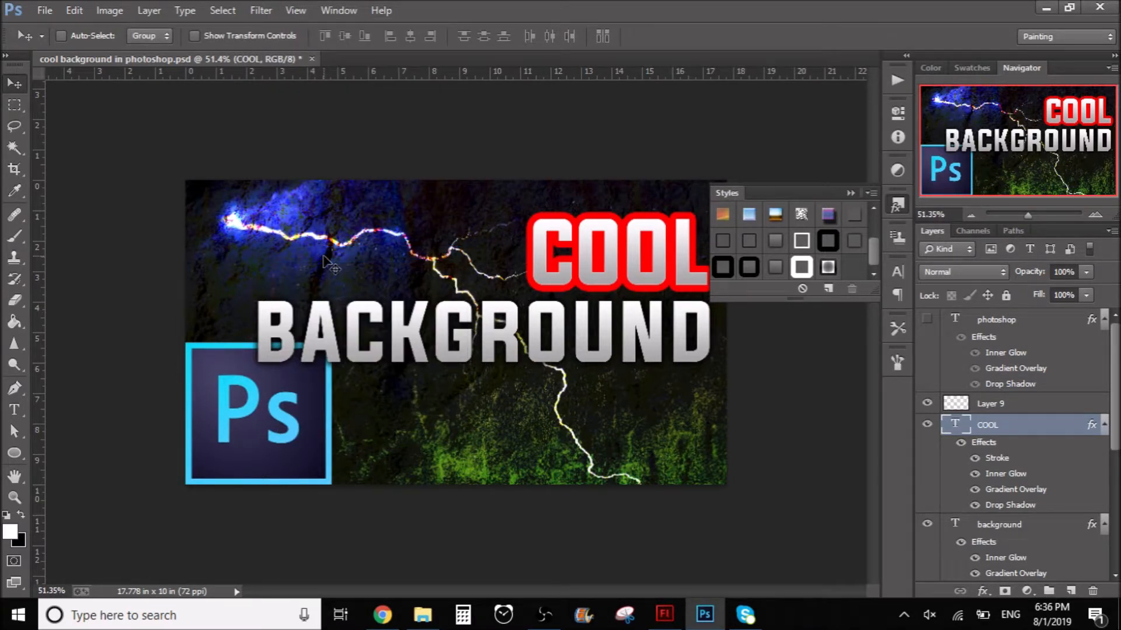
Browse the View and Window menus without choosing anything, leaving the Styles panel collapsed
{"action": "left_click", "coordinate": [295, 10]}
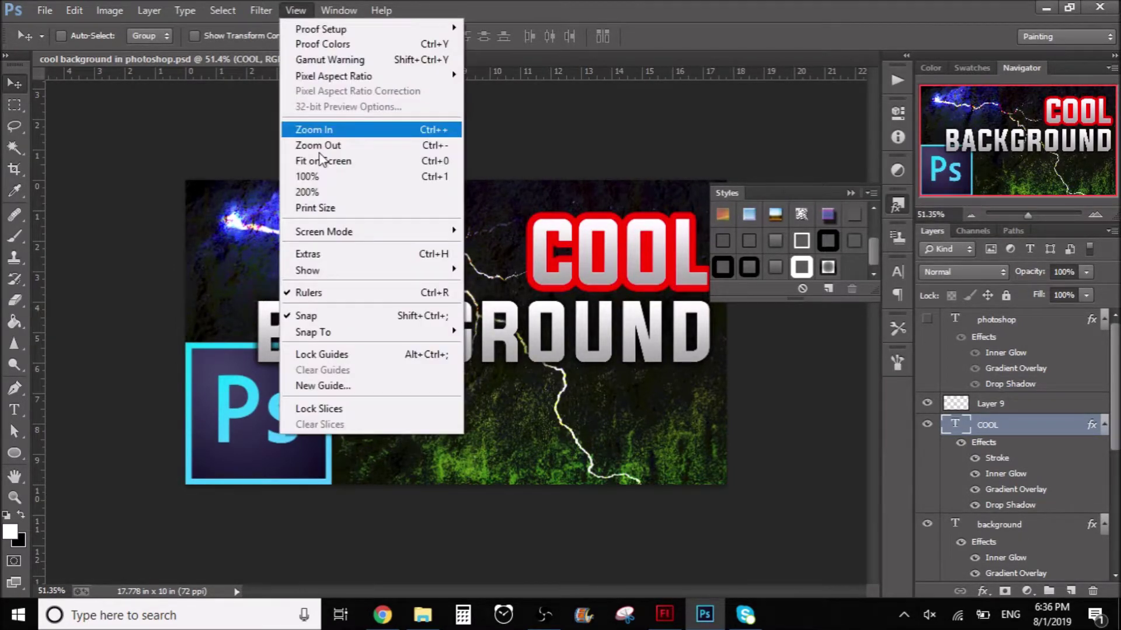
{"action": "mouse_move", "coordinate": [300, 11]}
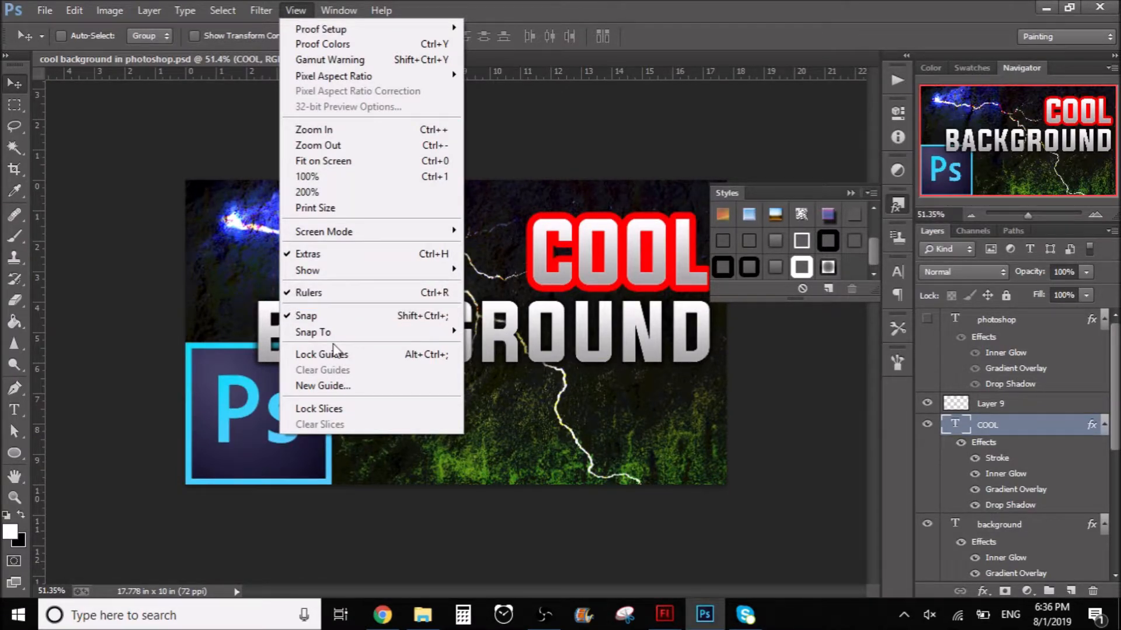
{"action": "mouse_move", "coordinate": [323, 231]}
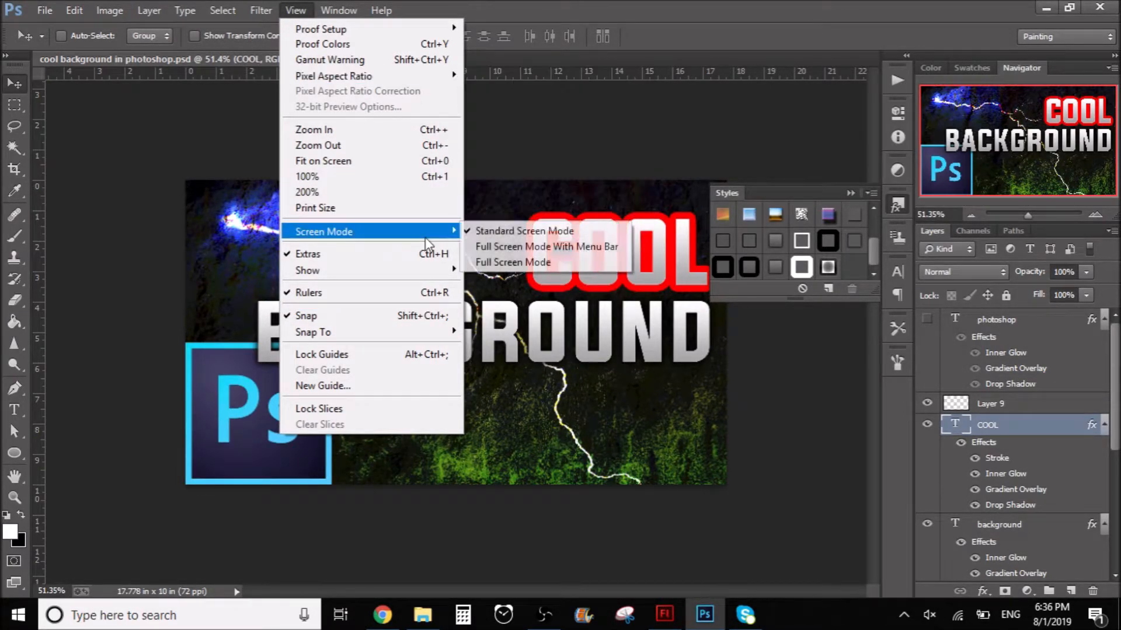
{"action": "mouse_move", "coordinate": [333, 76]}
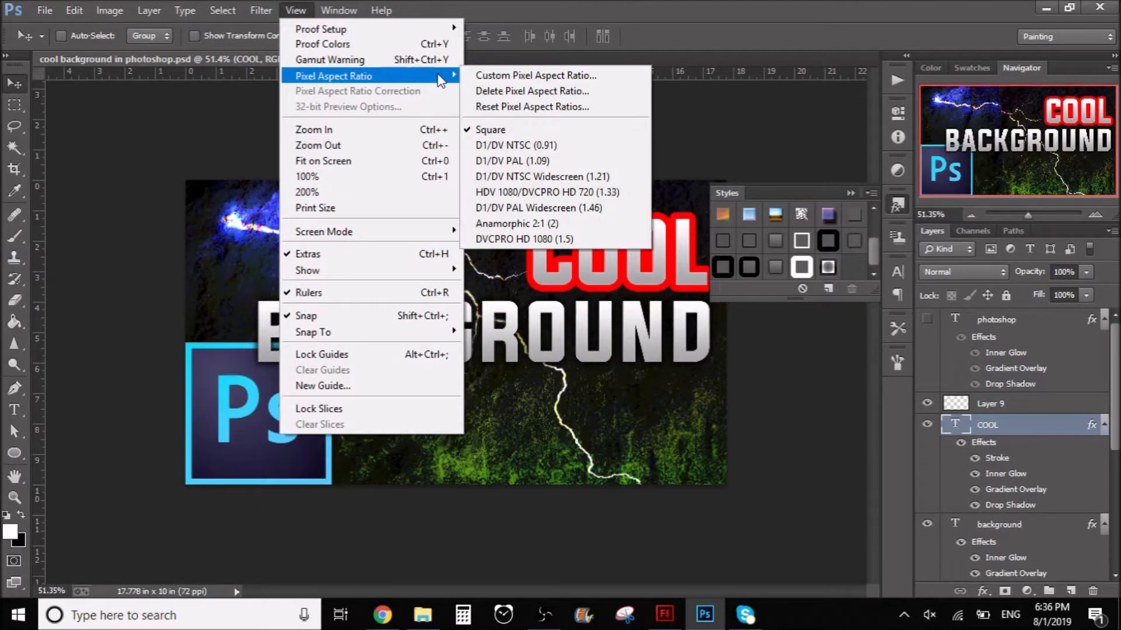
{"action": "left_click", "coordinate": [339, 10]}
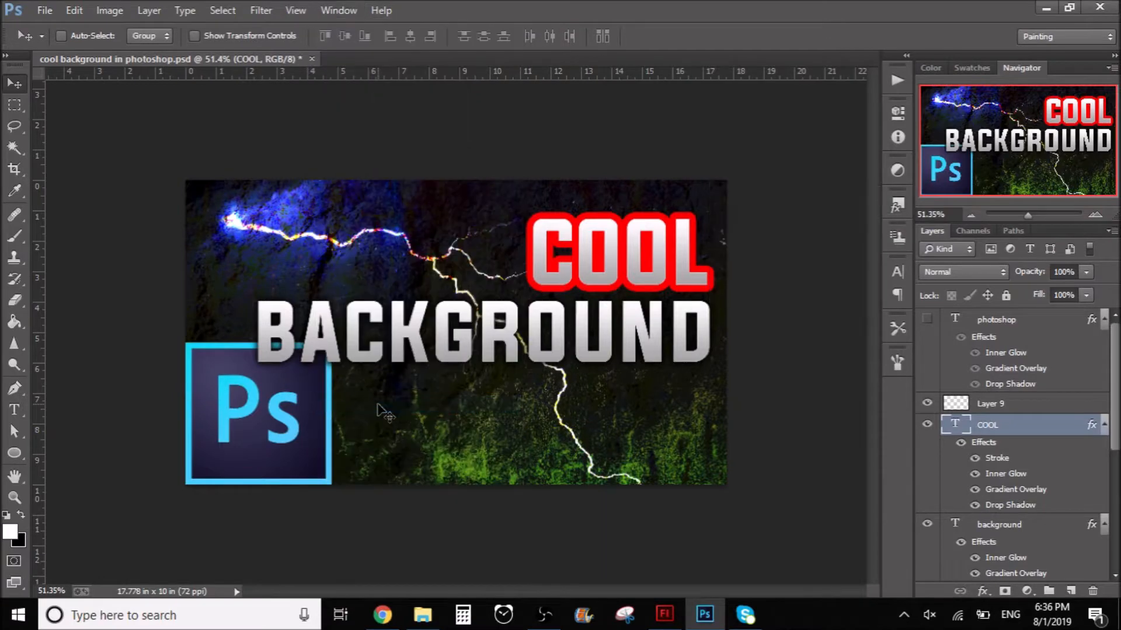
{"action": "mouse_move", "coordinate": [295, 10]}
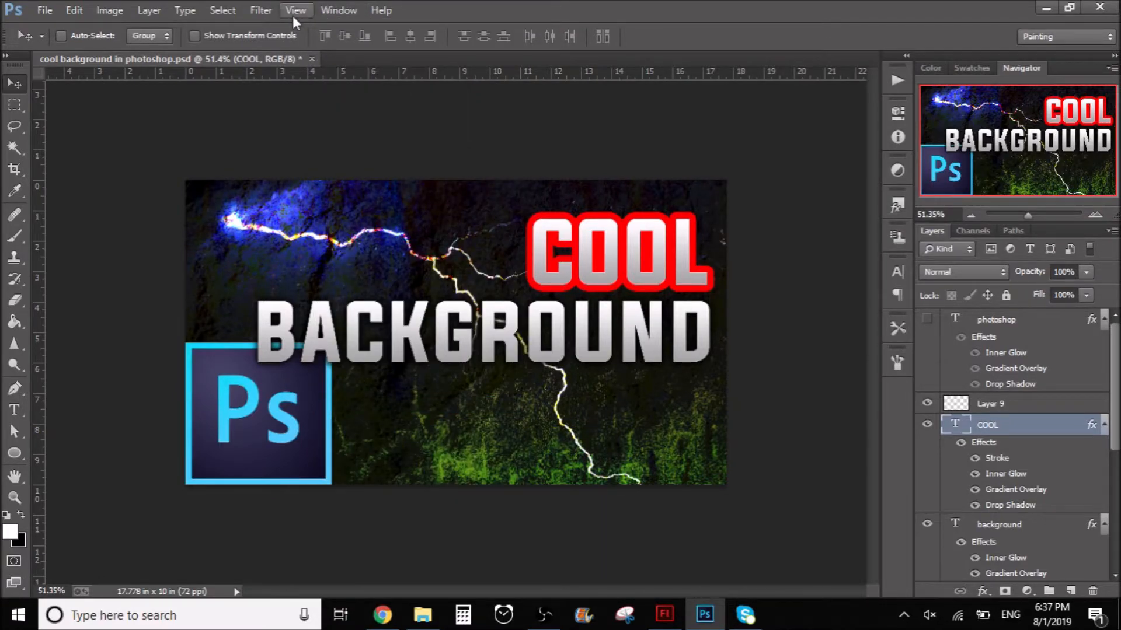
{"action": "left_click", "coordinate": [338, 10]}
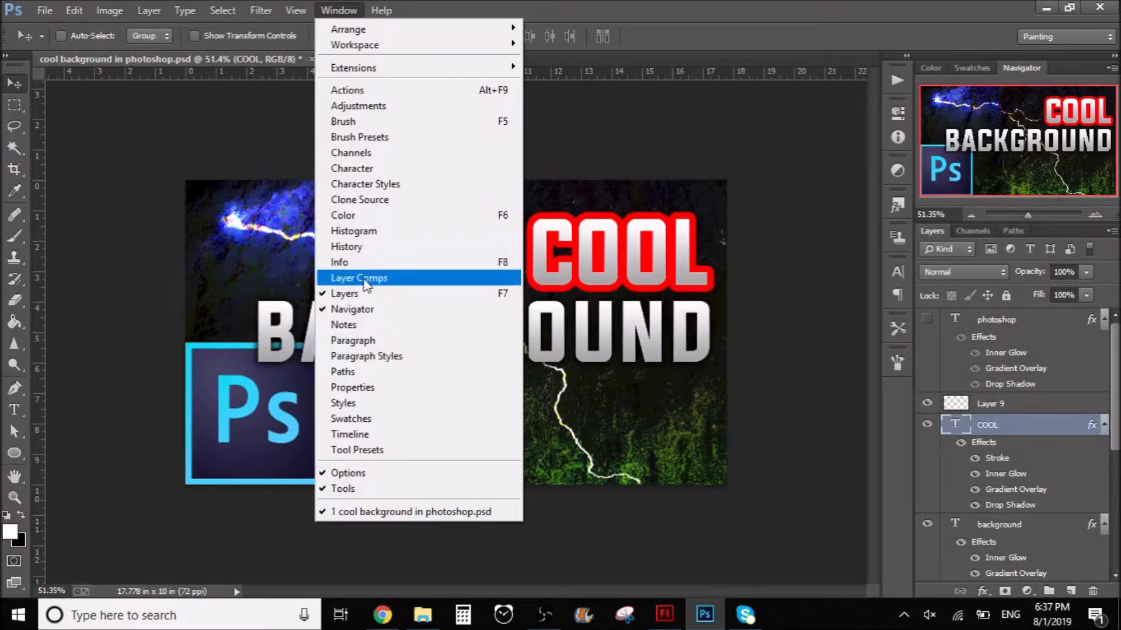
{"action": "mouse_move", "coordinate": [343, 371]}
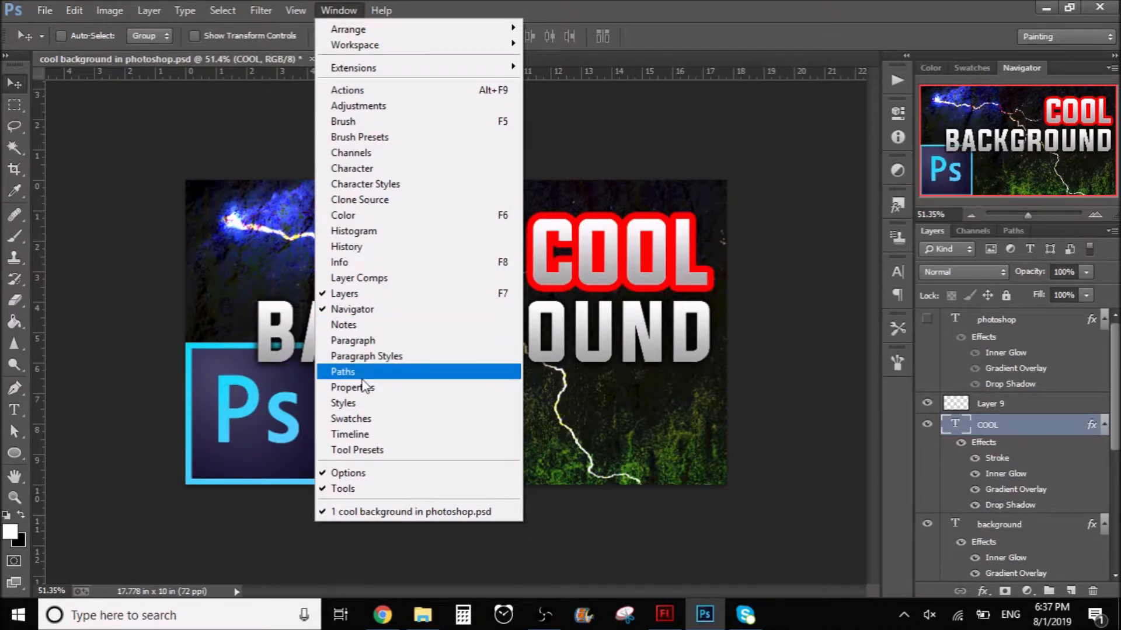
{"action": "left_click", "coordinate": [343, 402]}
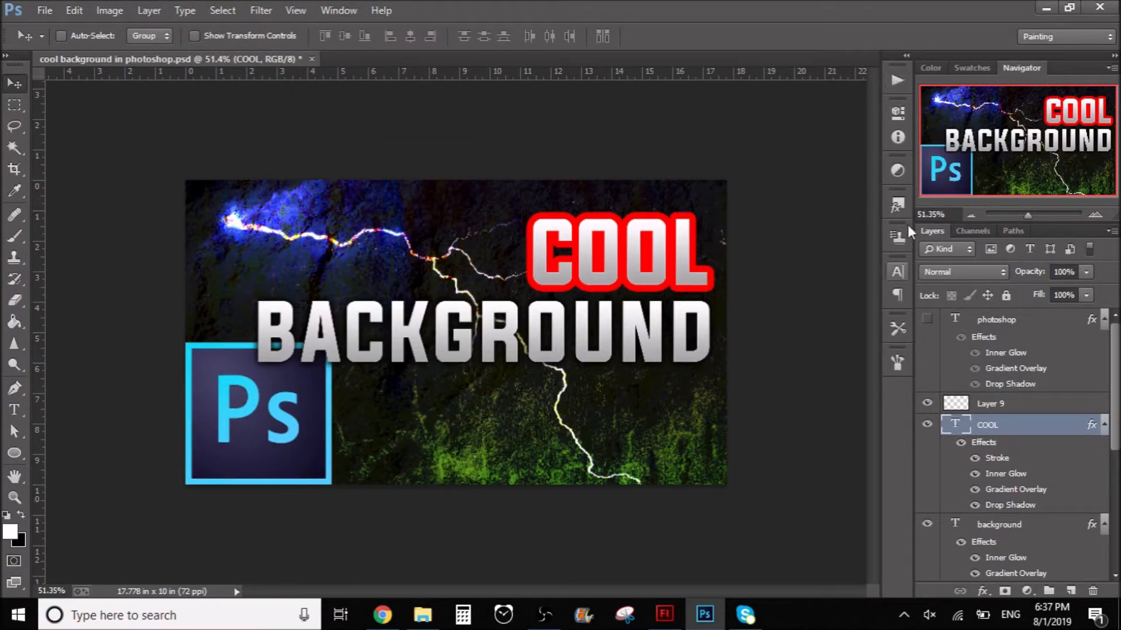
{"action": "mouse_move", "coordinate": [890, 96]}
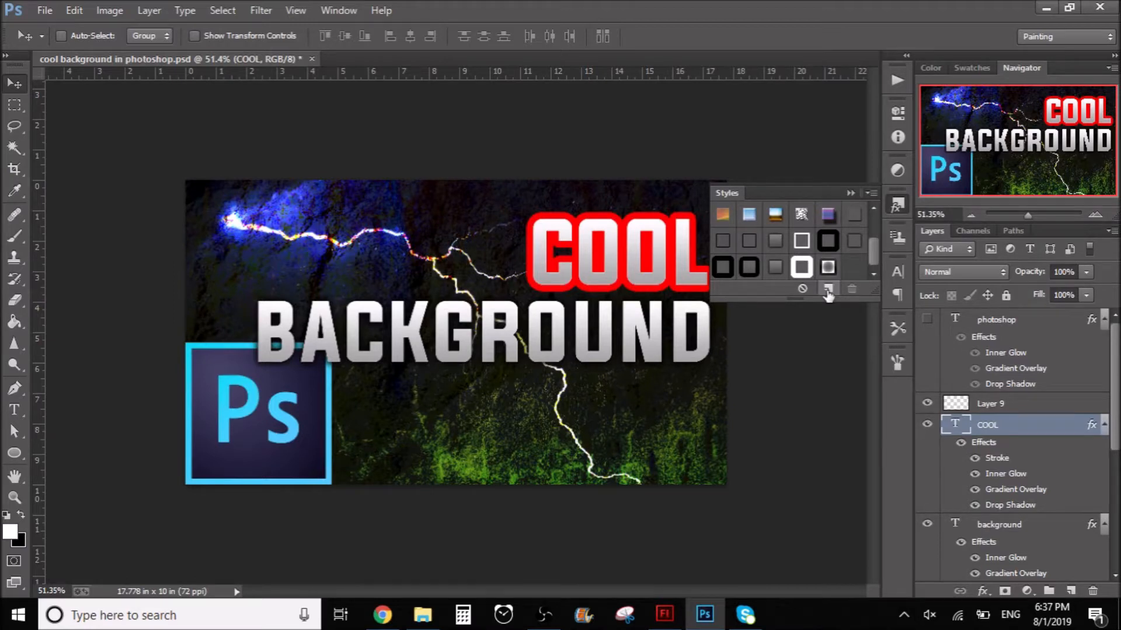
Save COOL's effects as a new style named 'Red border', correcting the misspelled 'borded'
{"action": "left_click", "coordinate": [828, 288]}
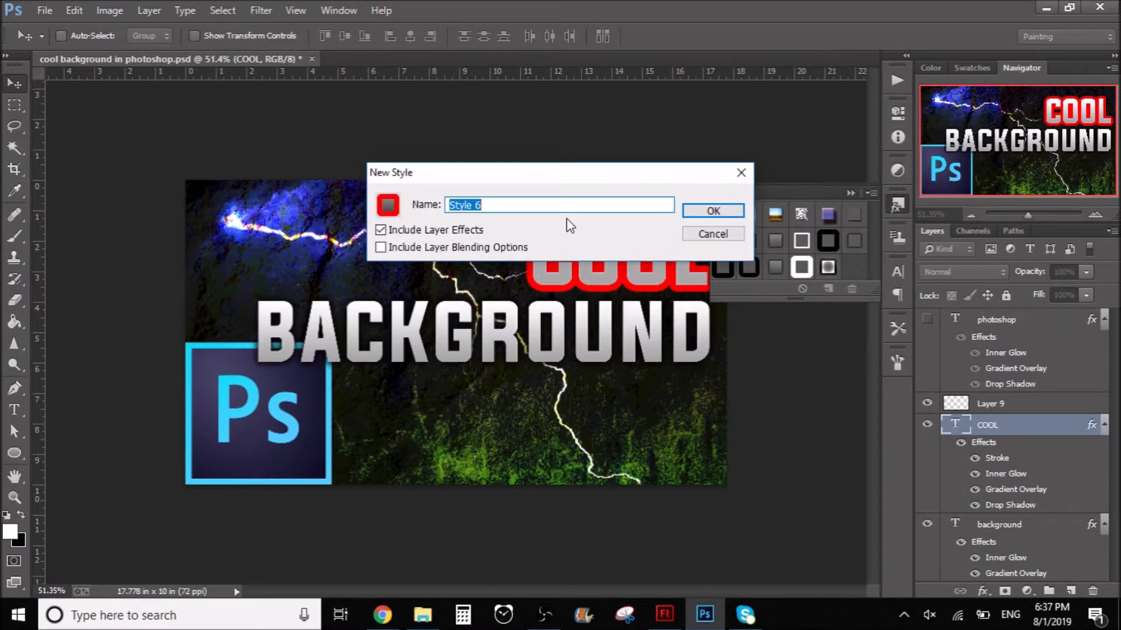
{"action": "type", "text": "Red"}
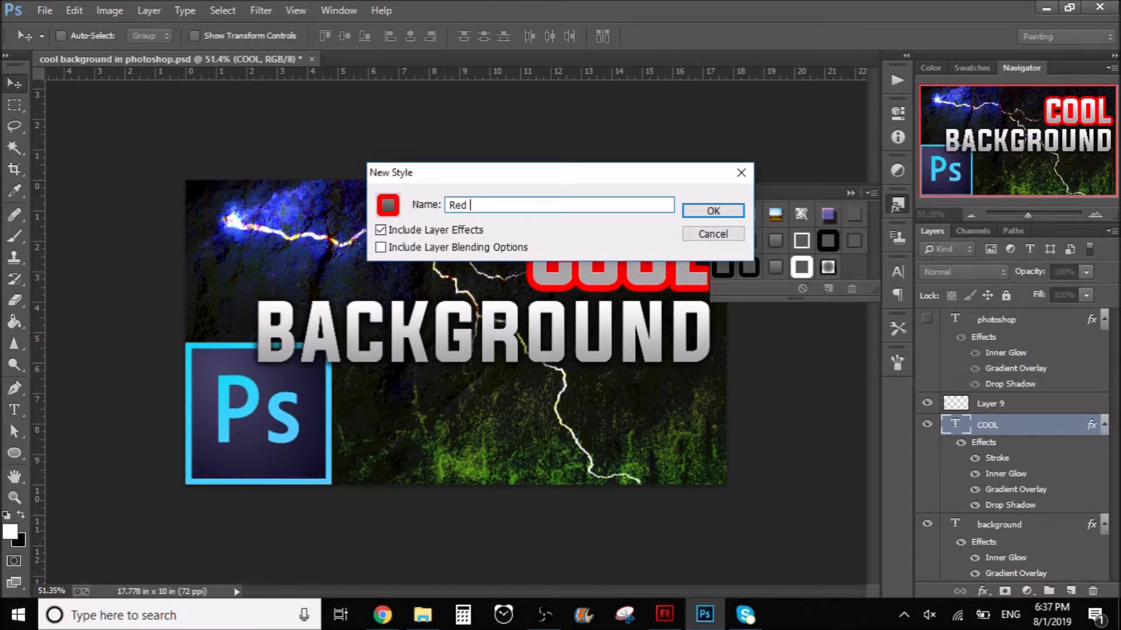
{"action": "type", "text": "borded"}
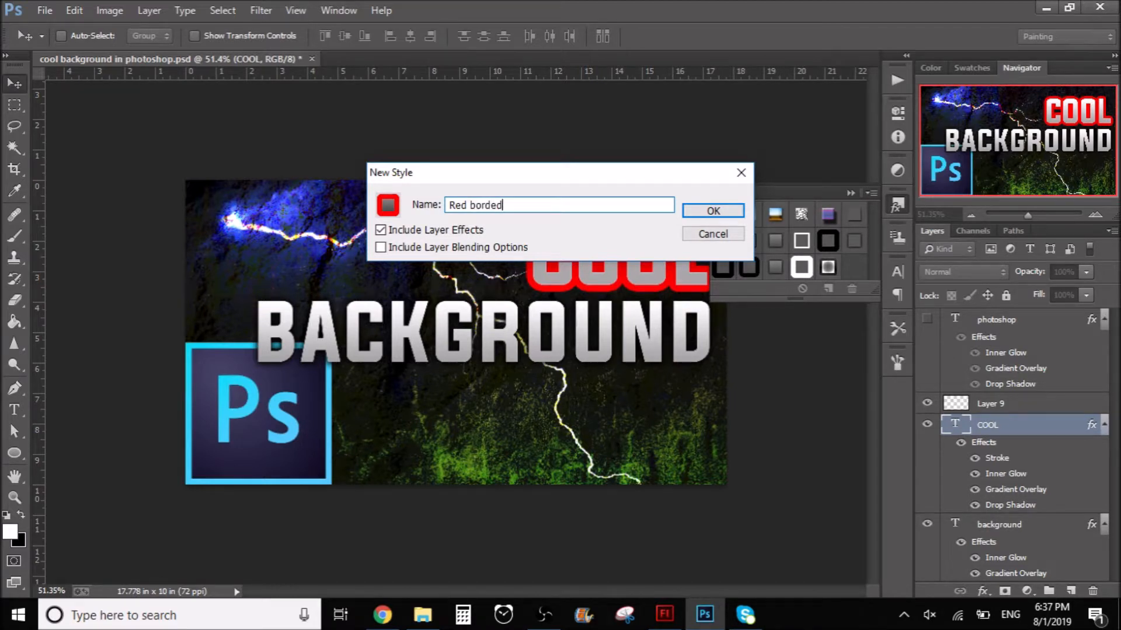
{"action": "key", "text": "Backspace"}
{"action": "type", "text": "r"}
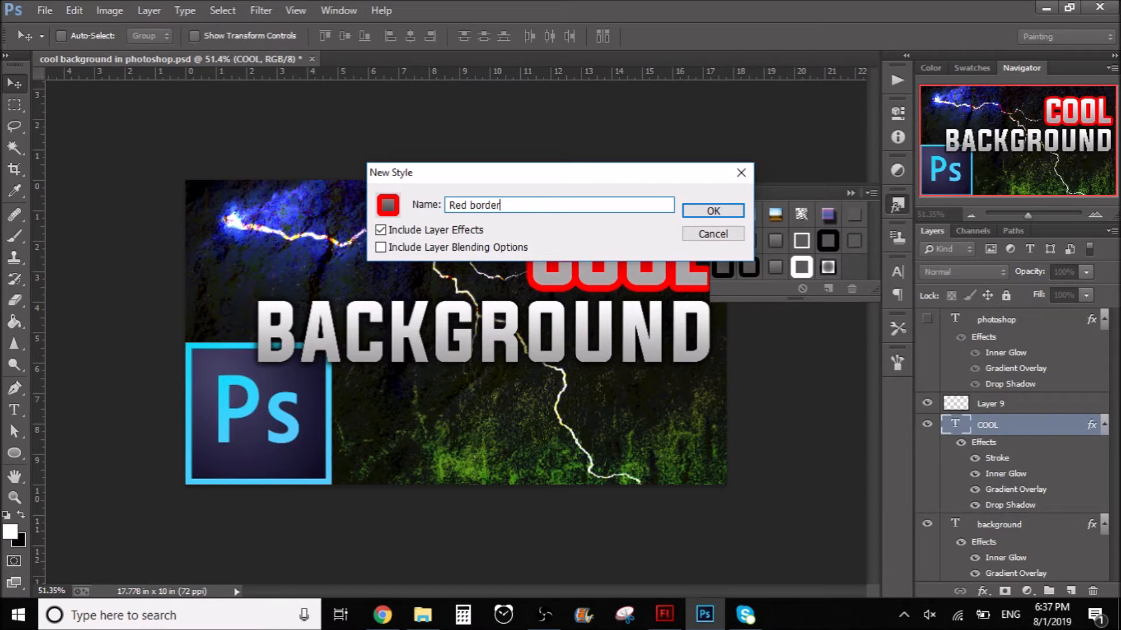
{"action": "left_click", "coordinate": [712, 210]}
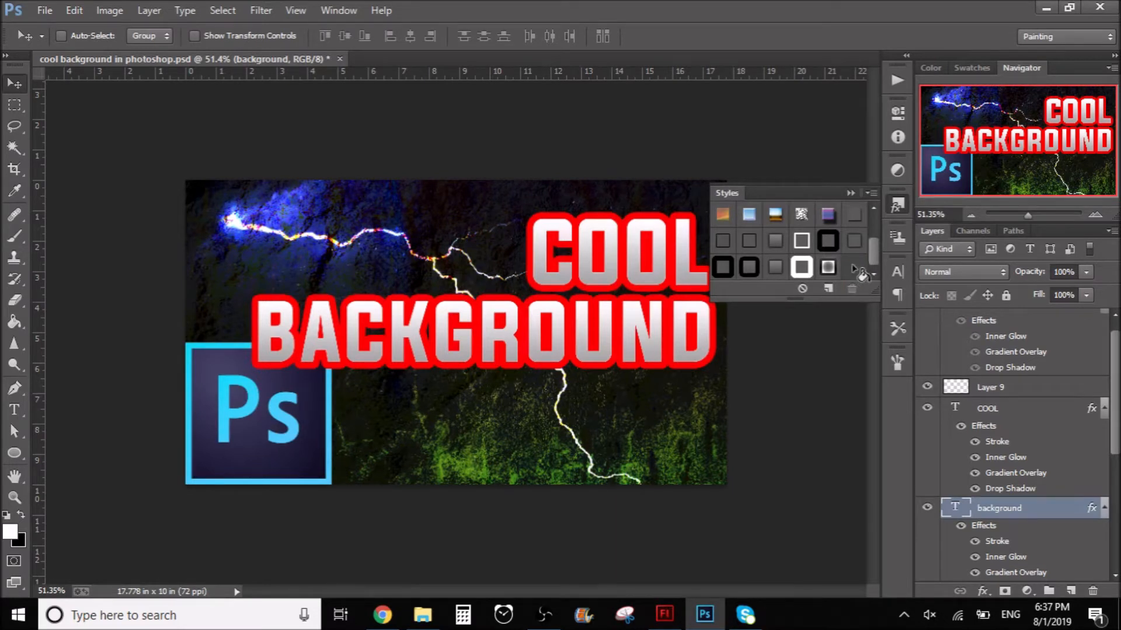
Apply a different preset style giving COOL and BACKGROUND a thin dark outline and soft glow
{"action": "left_click", "coordinate": [801, 241]}
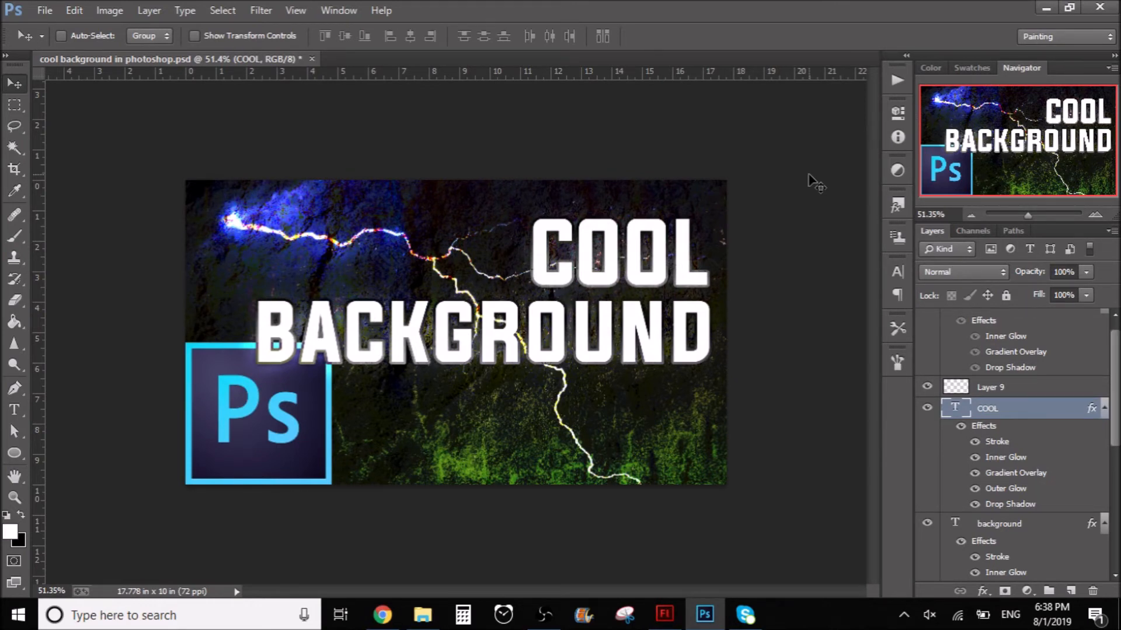
{"action": "mouse_move", "coordinate": [775, 172]}
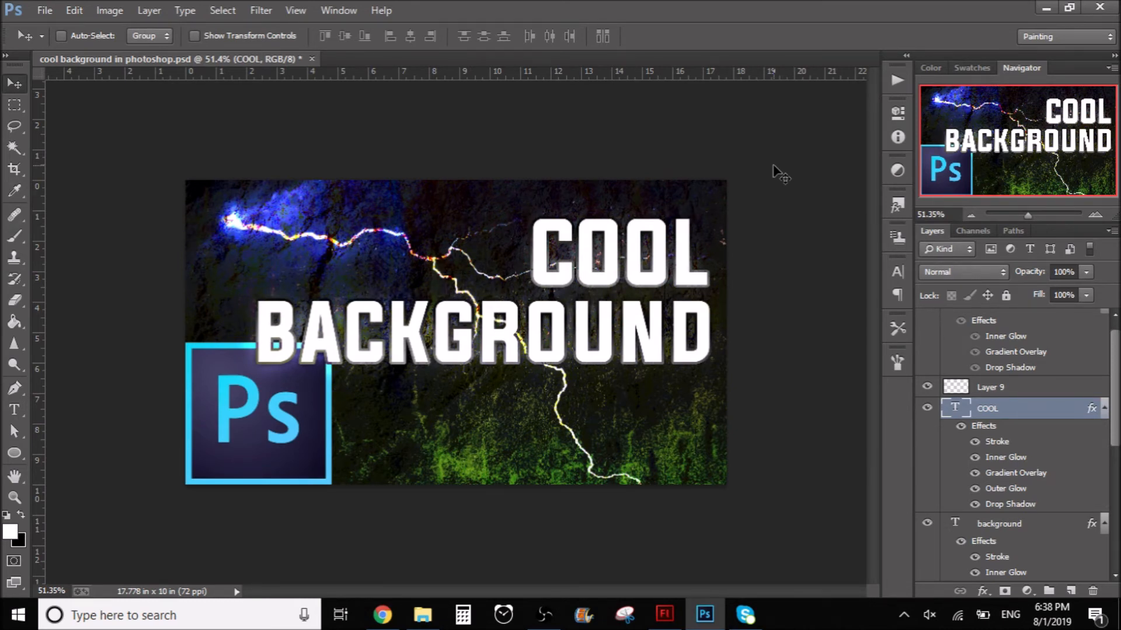
{"action": "mouse_move", "coordinate": [607, 592]}
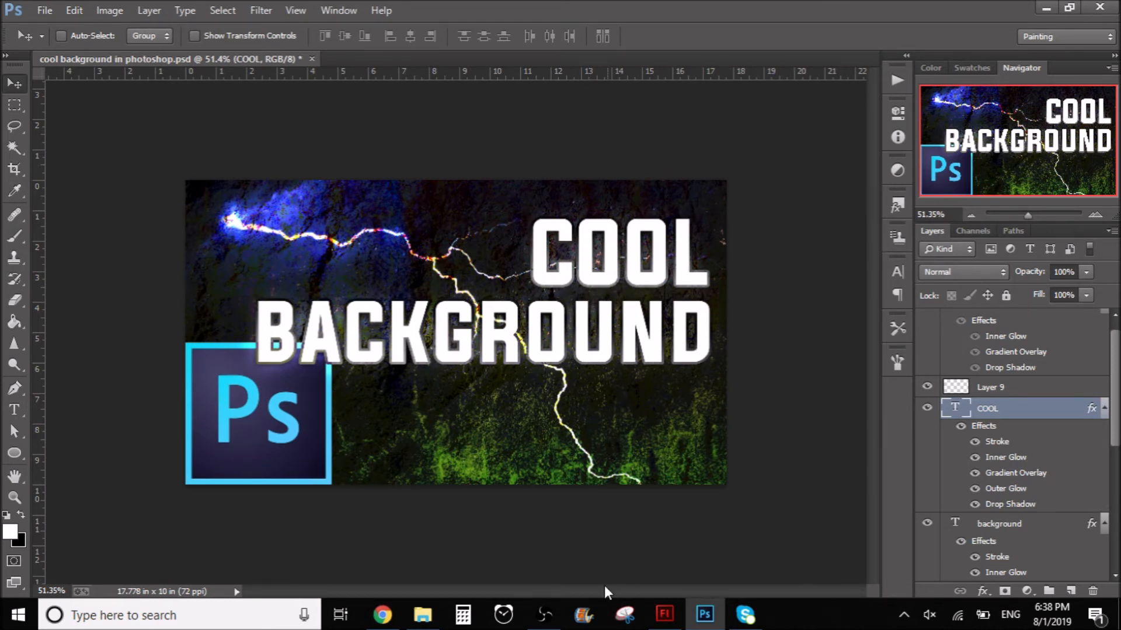